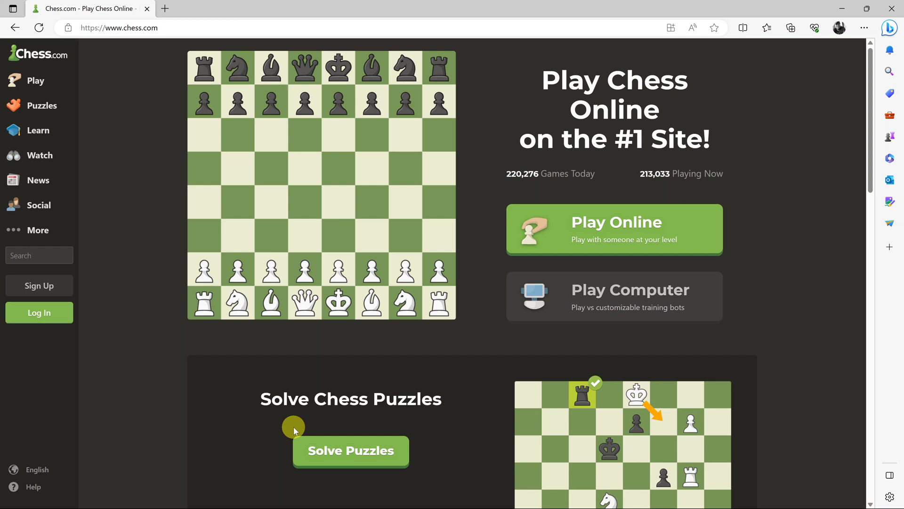
mouse_move(835, 65)
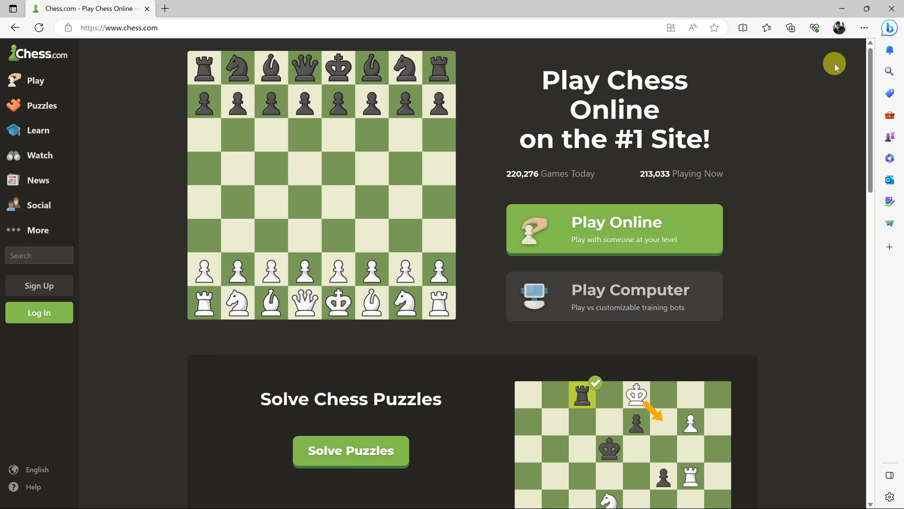
mouse_move(581, 312)
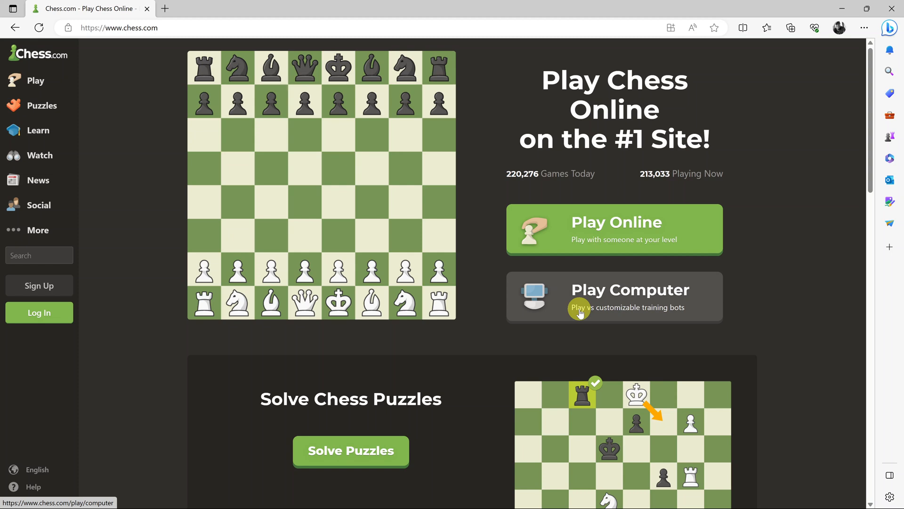
mouse_move(155, 28)
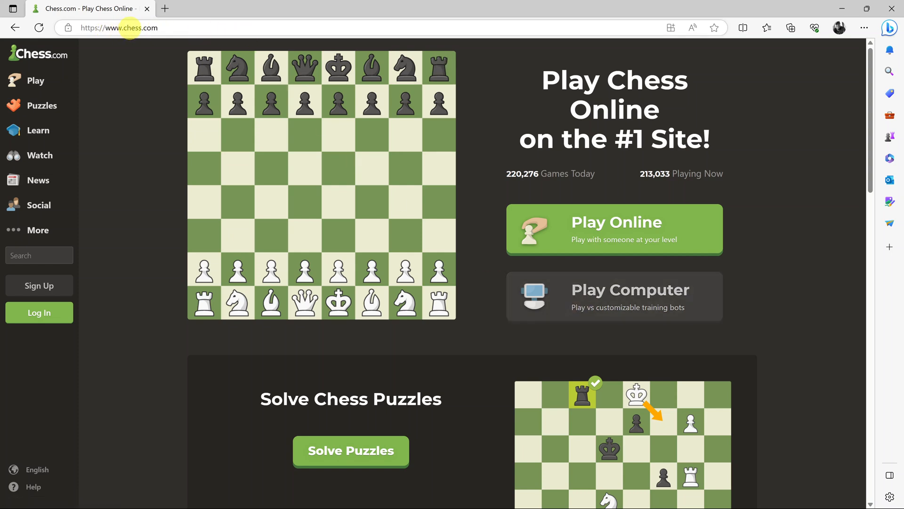
mouse_move(136, 90)
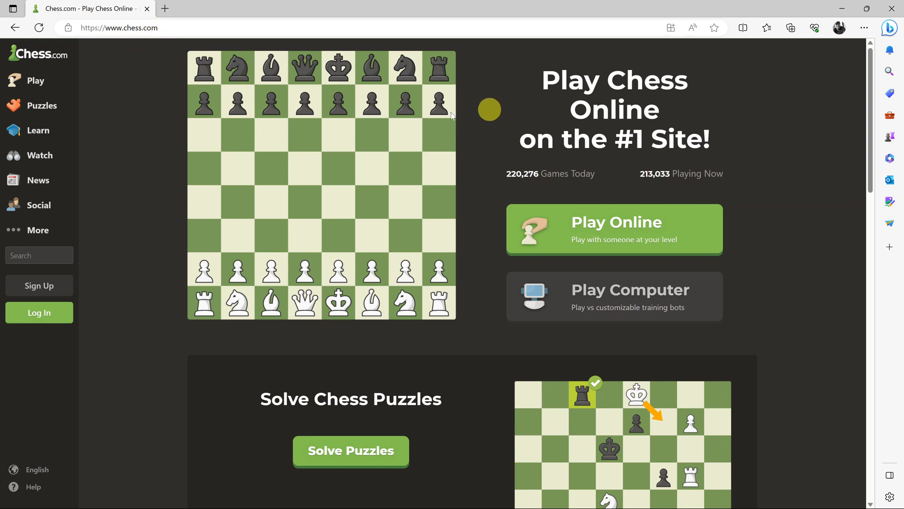
mouse_move(539, 255)
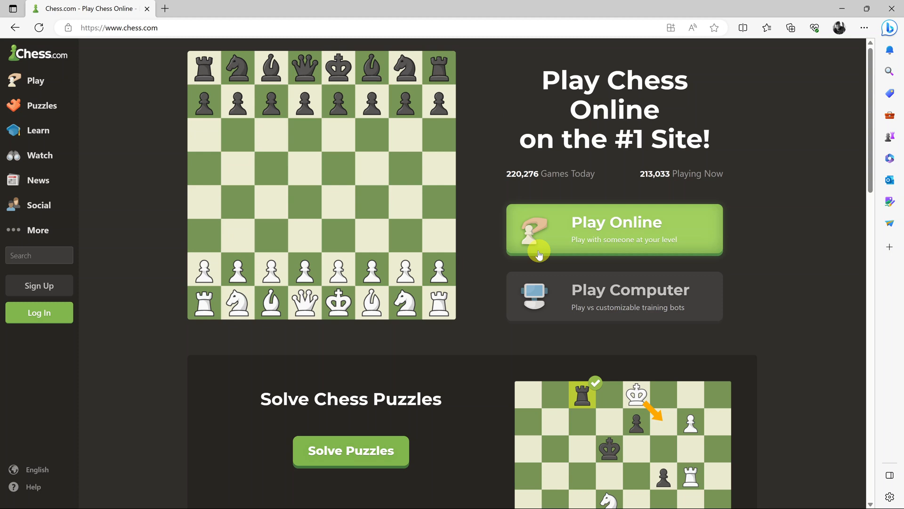
mouse_move(62, 271)
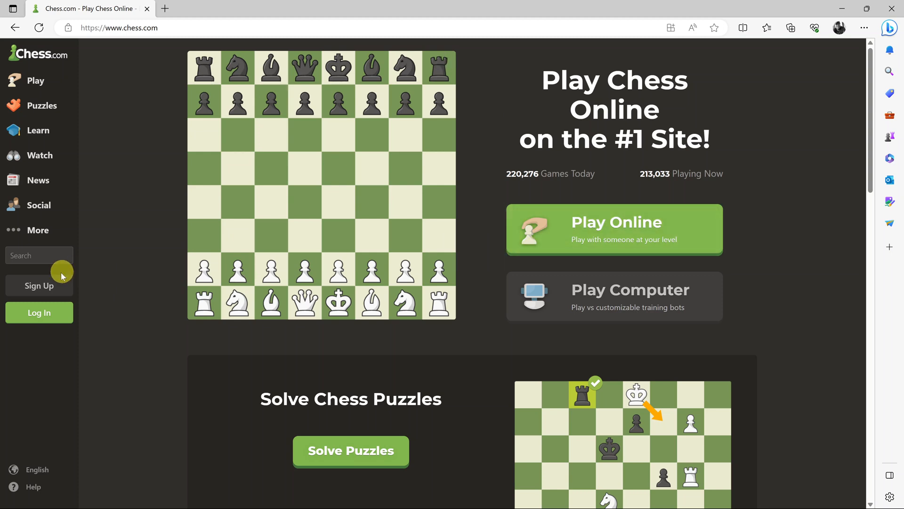
mouse_move(40, 285)
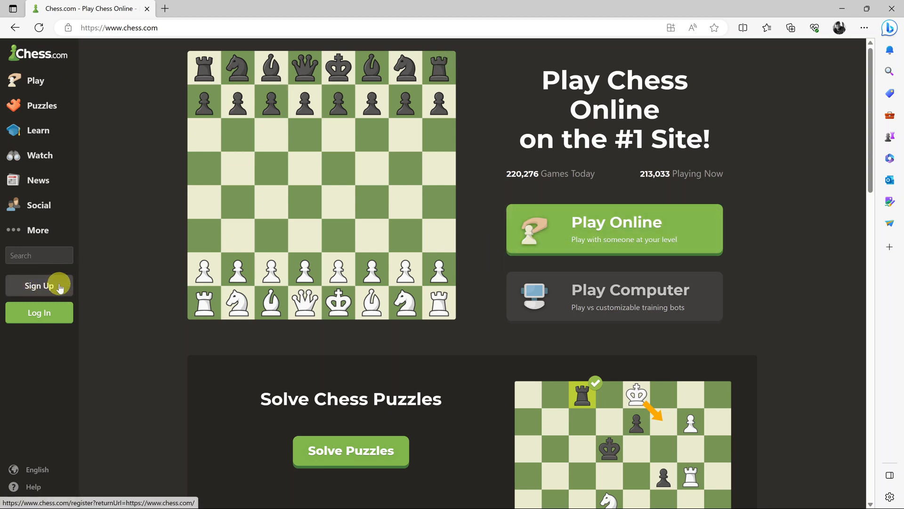
Go to Sign Up from the sidebar and view the account creation options
left_click(38, 285)
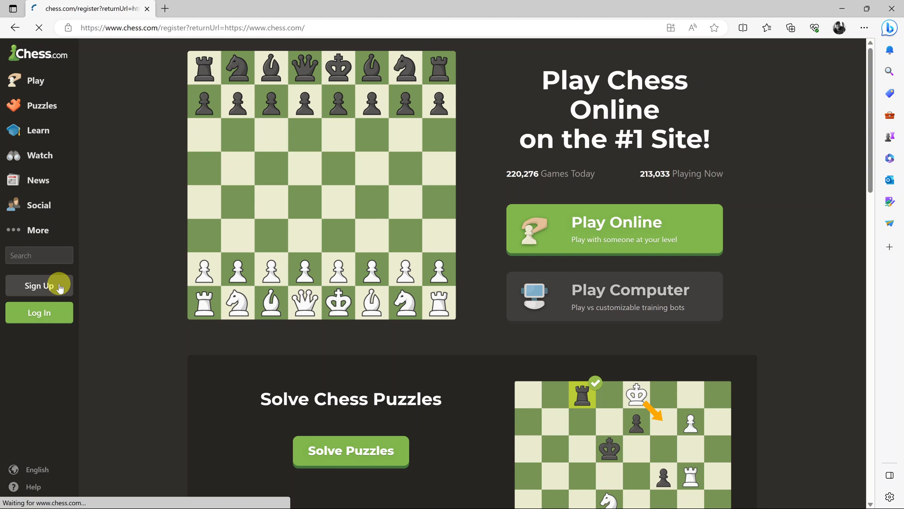
left_click(39, 285)
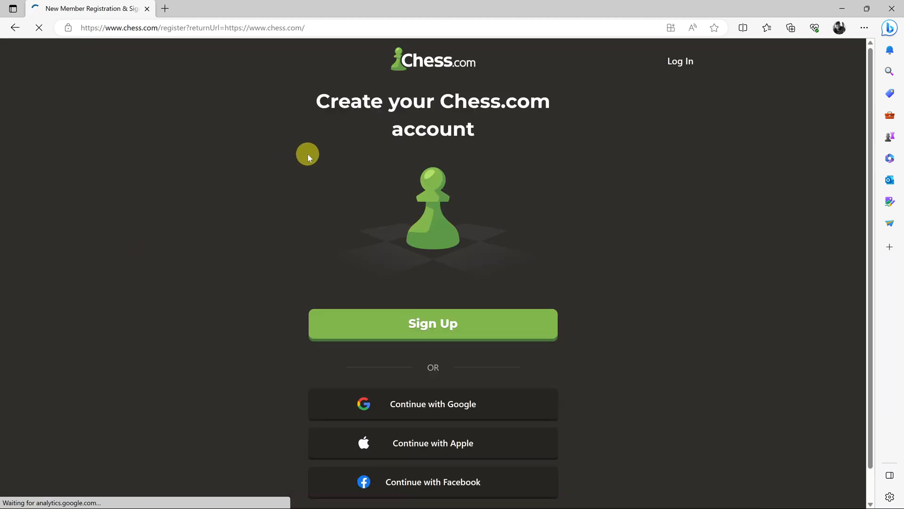
mouse_move(723, 207)
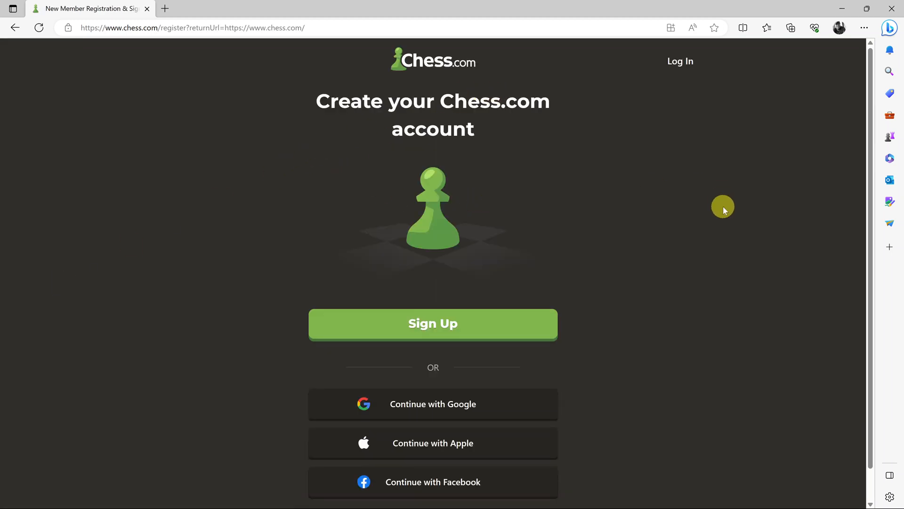
scroll("down", 3)
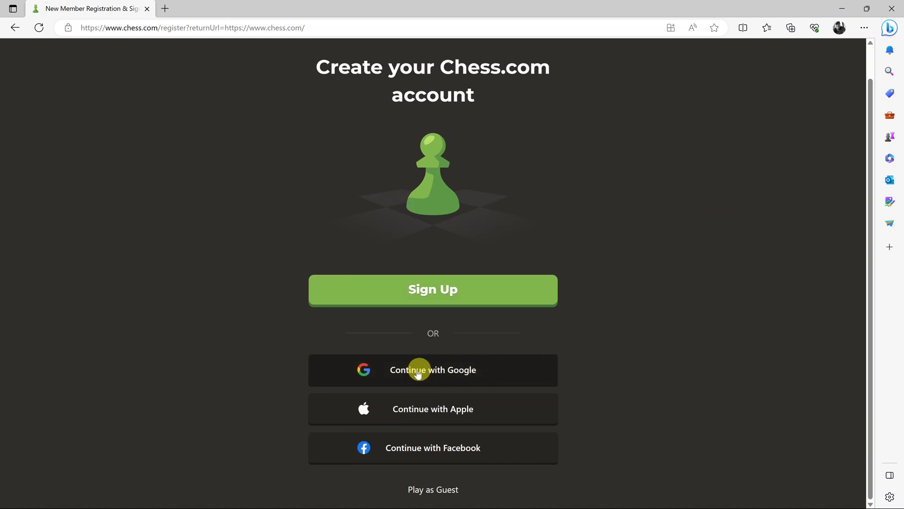
mouse_move(491, 366)
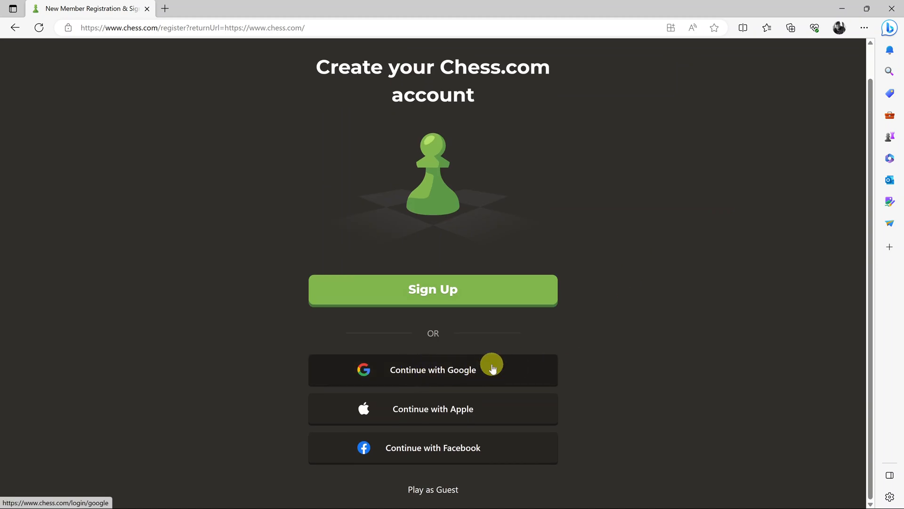
mouse_move(491, 372)
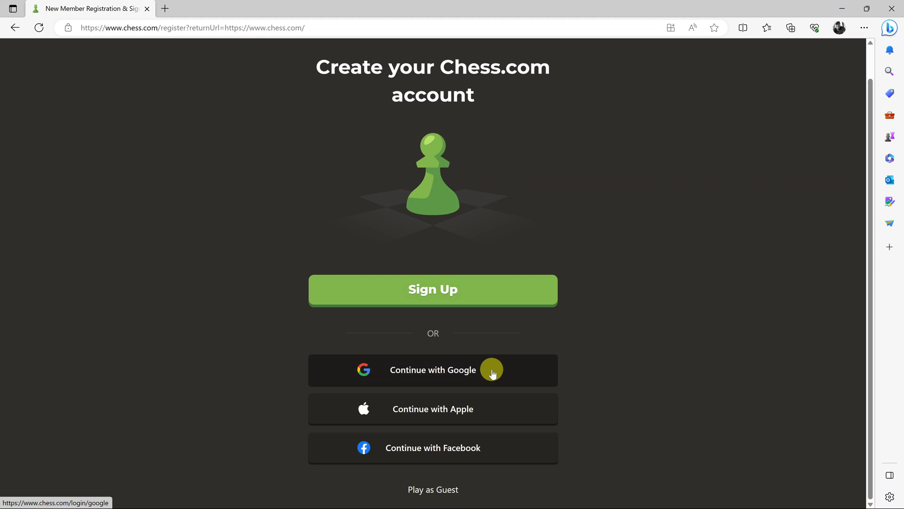
mouse_move(492, 407)
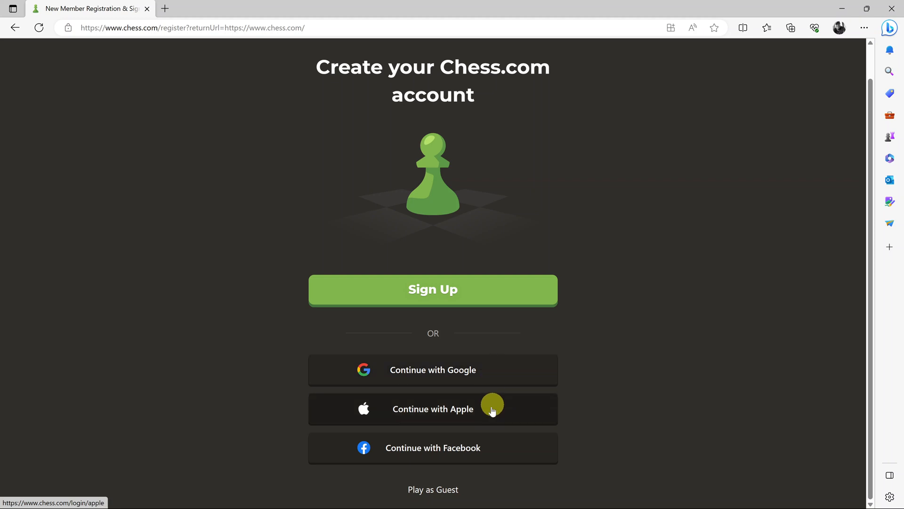
mouse_move(503, 456)
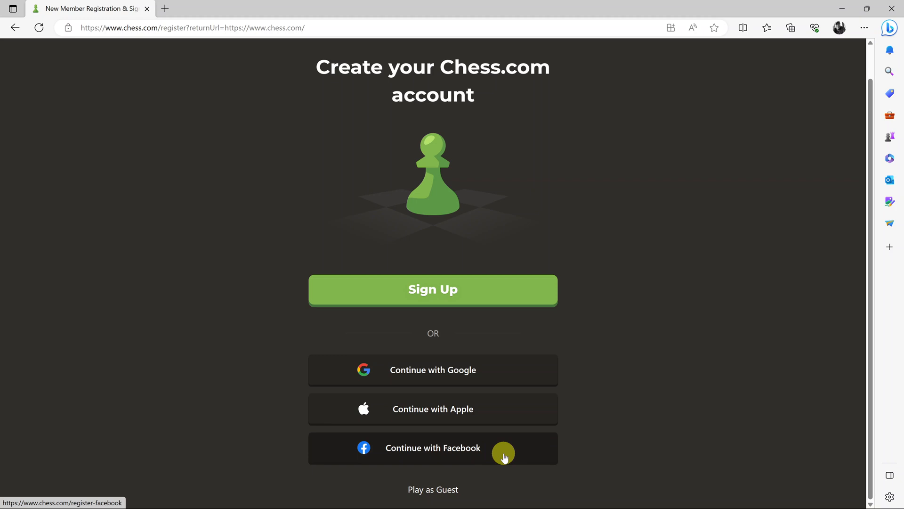
mouse_move(661, 396)
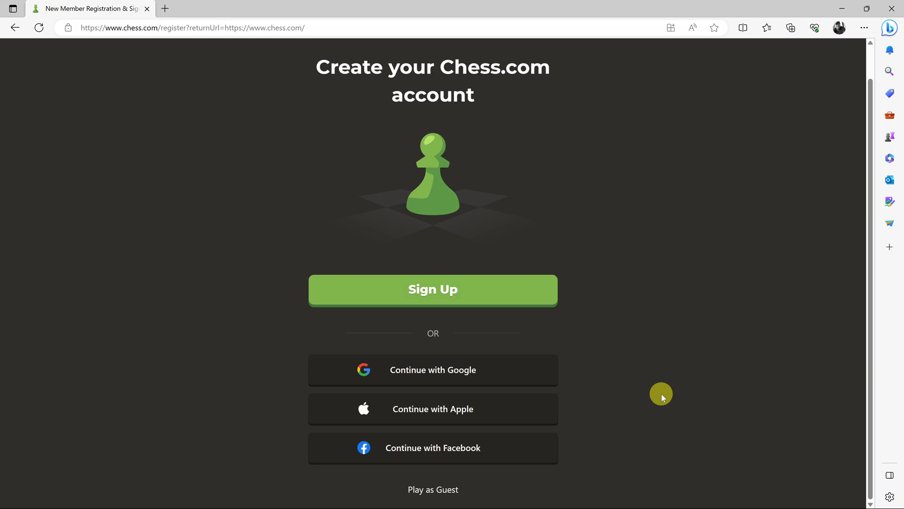
mouse_move(465, 295)
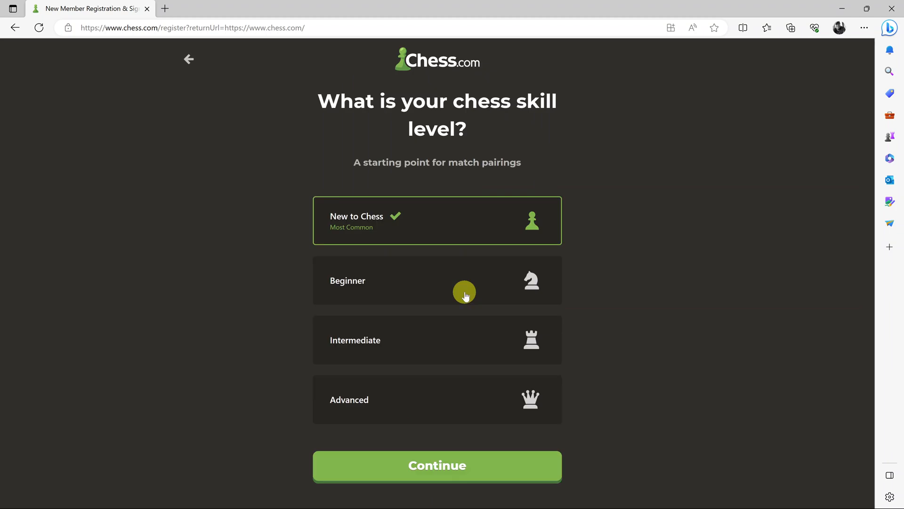
mouse_move(413, 224)
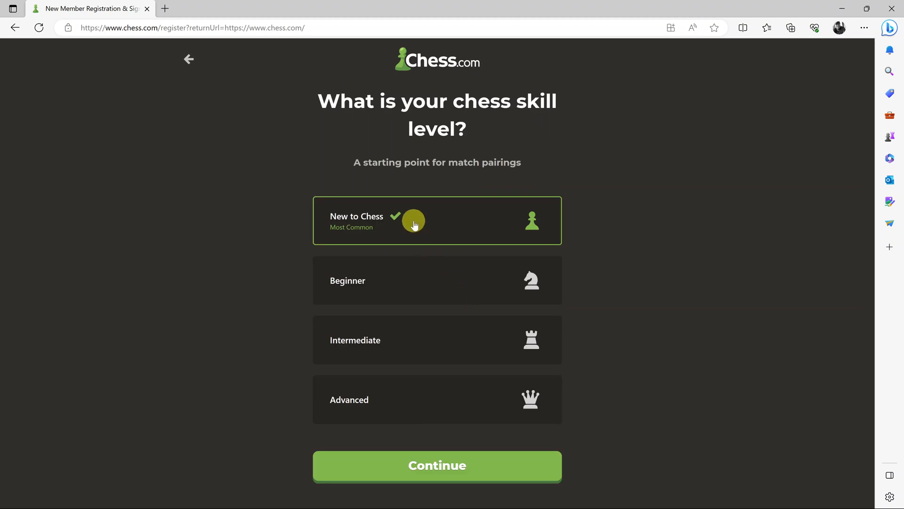
mouse_move(426, 346)
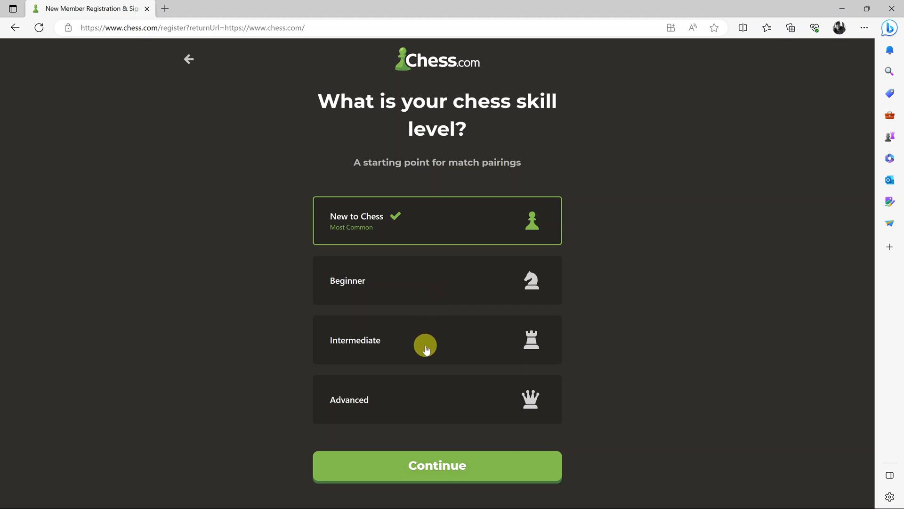
mouse_move(695, 387)
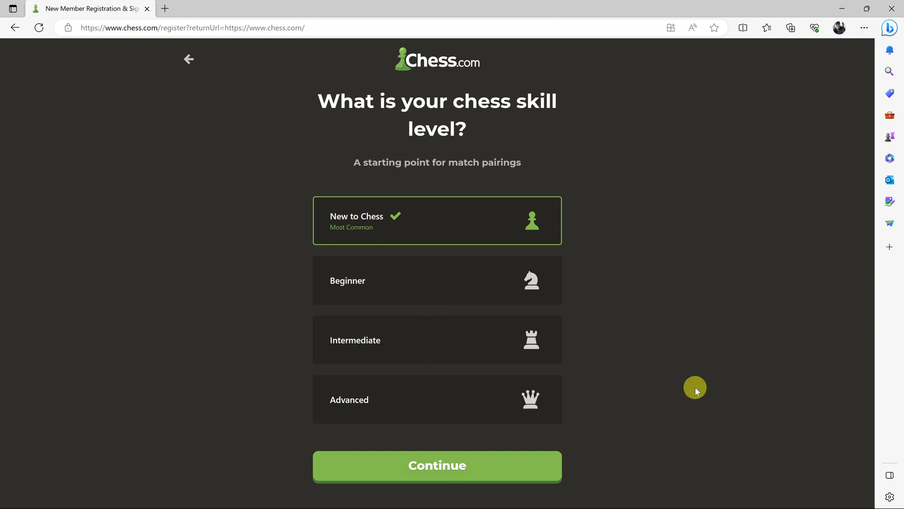
mouse_move(436, 223)
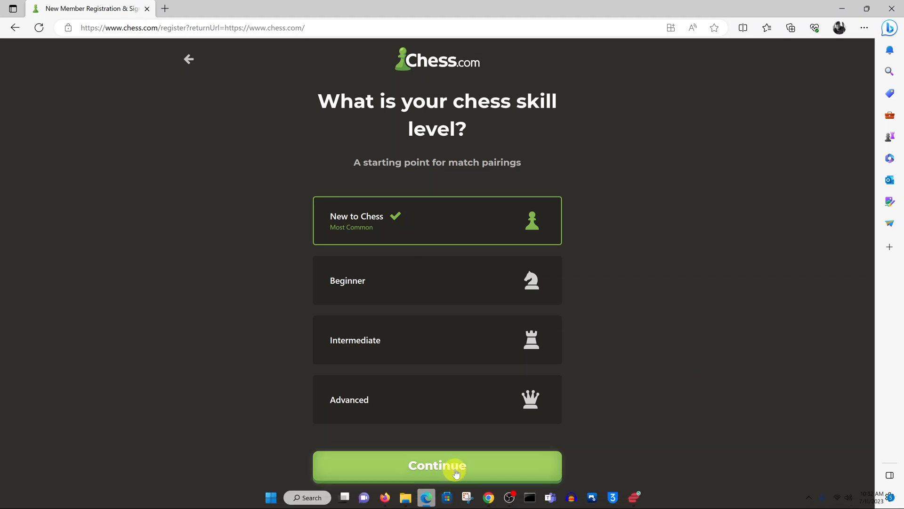
Continue with New to Chess as the selected skill level
left_click(436, 465)
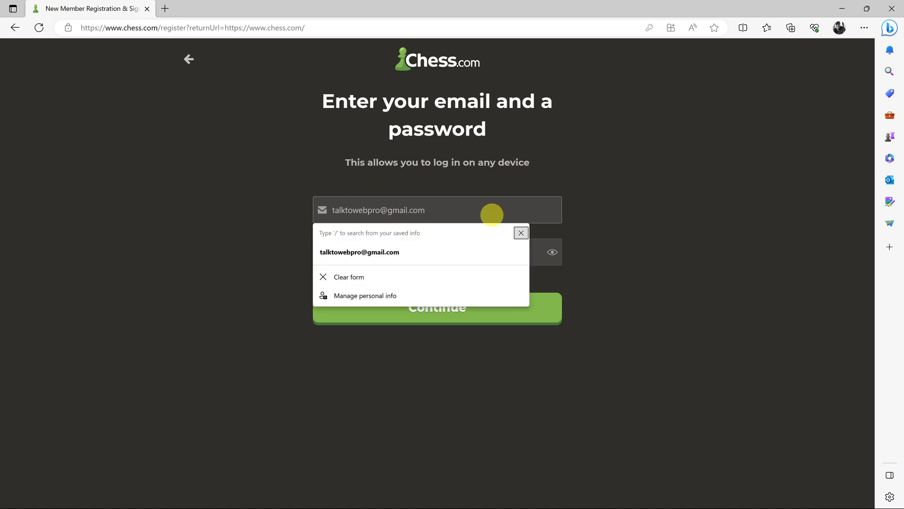
mouse_move(667, 476)
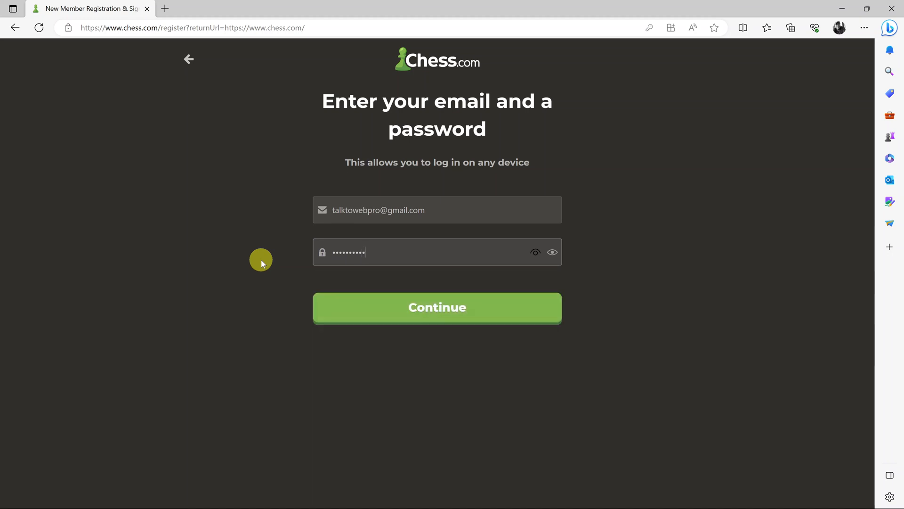
Submit the entered email and password, which fails the password requirements
left_click(436, 307)
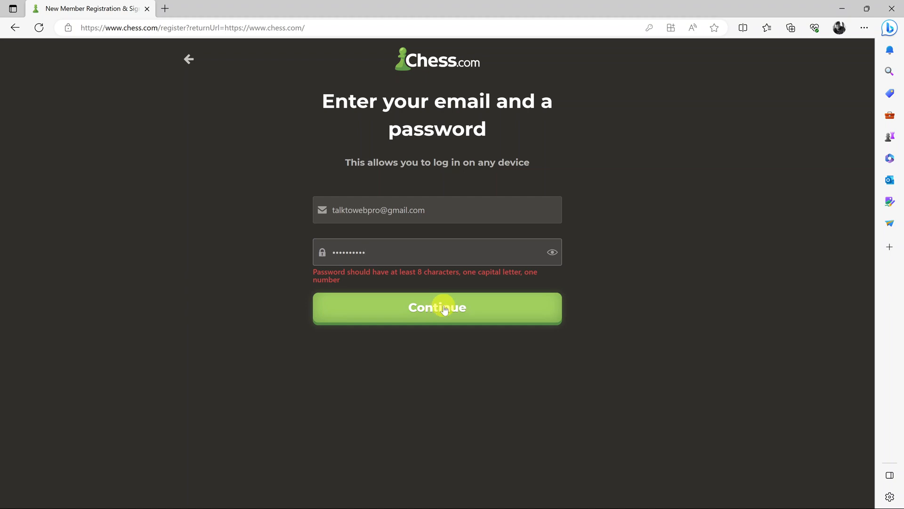
mouse_move(394, 249)
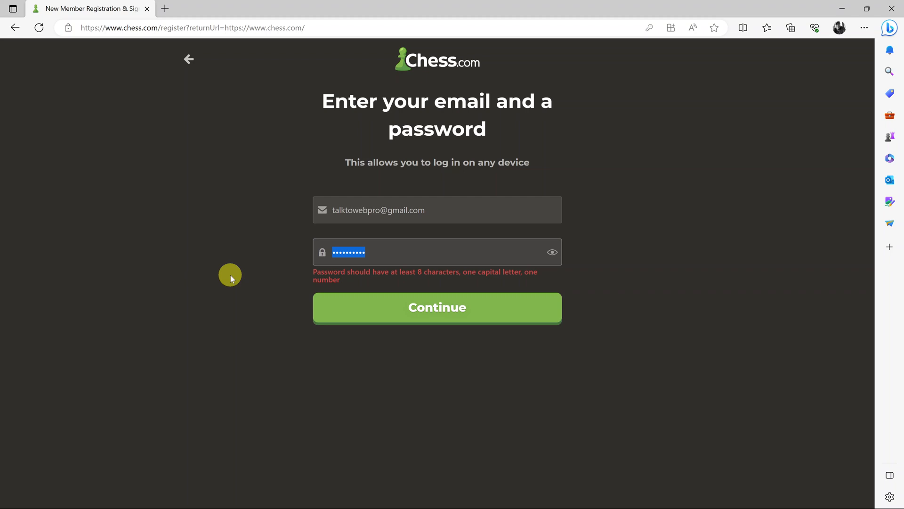
mouse_move(399, 281)
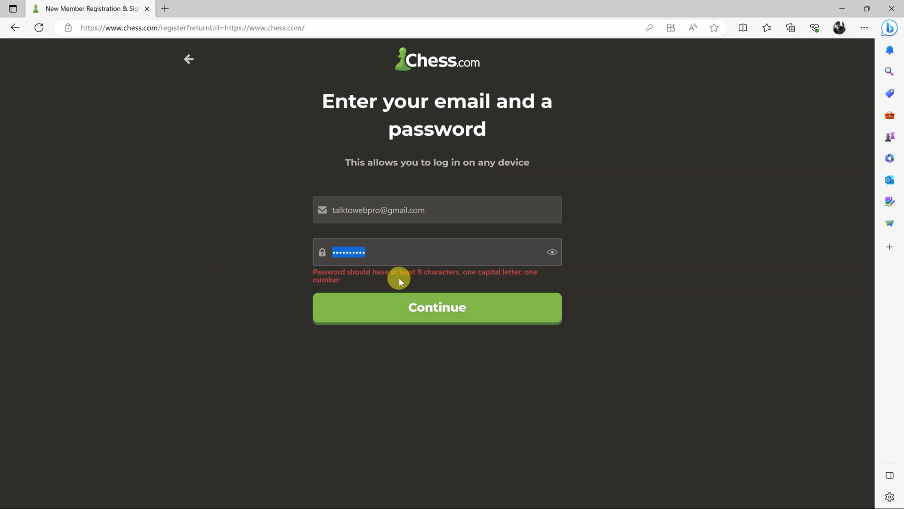
mouse_move(445, 276)
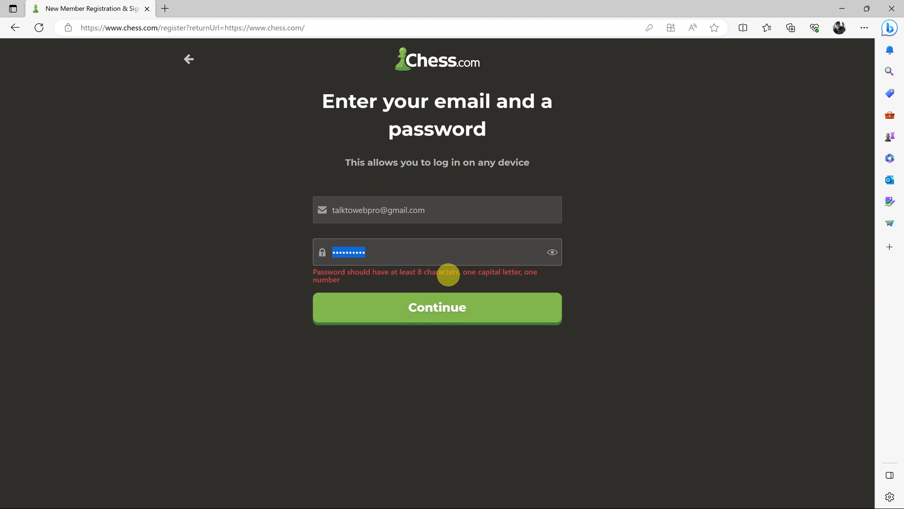
mouse_move(306, 277)
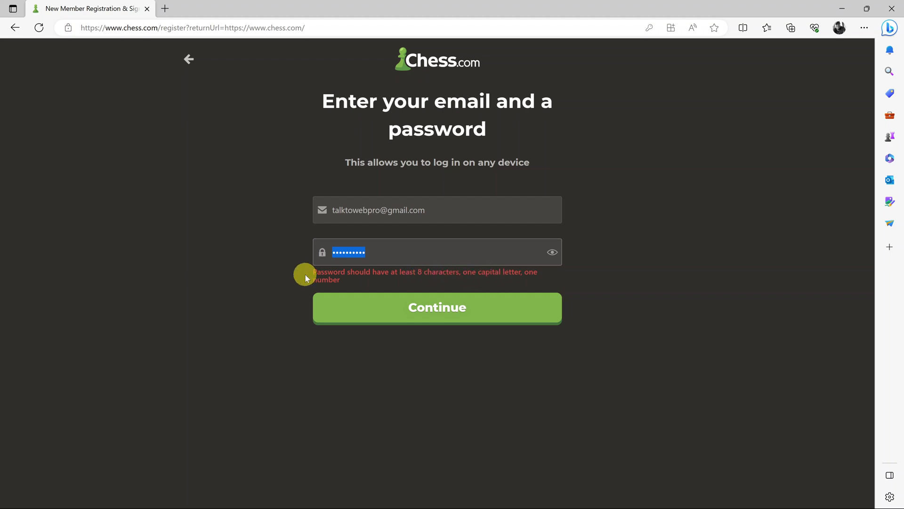
mouse_move(430, 249)
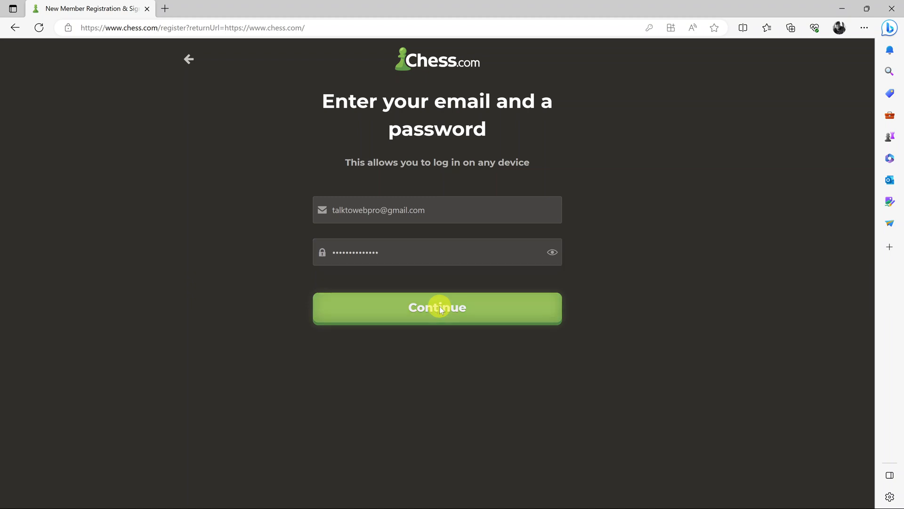
Submit the stronger password with 8+ characters, a capital and a number
left_click(436, 308)
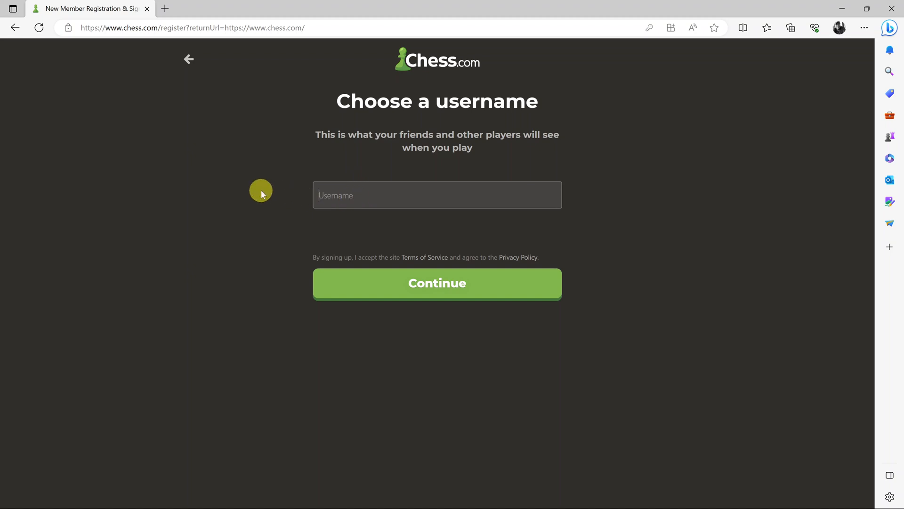
mouse_move(253, 190)
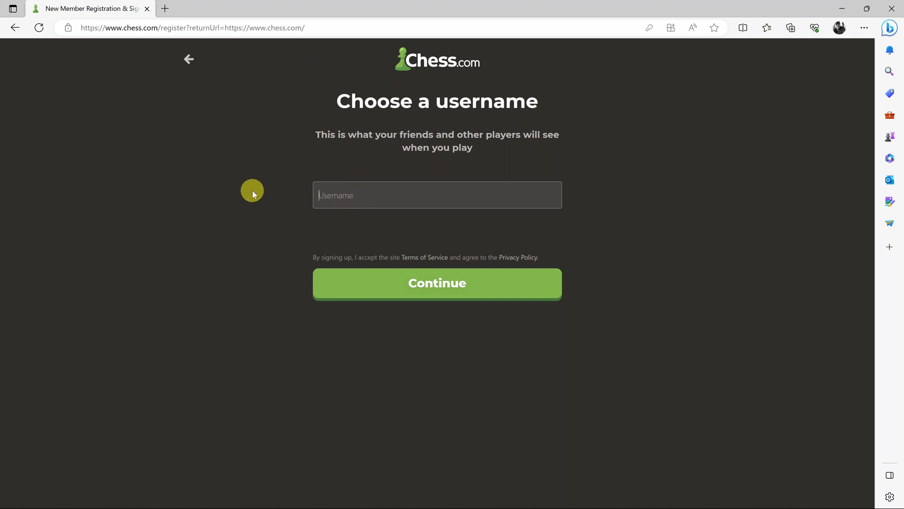
Try the username 'webpro', which turns out to be taken
type("webpro")
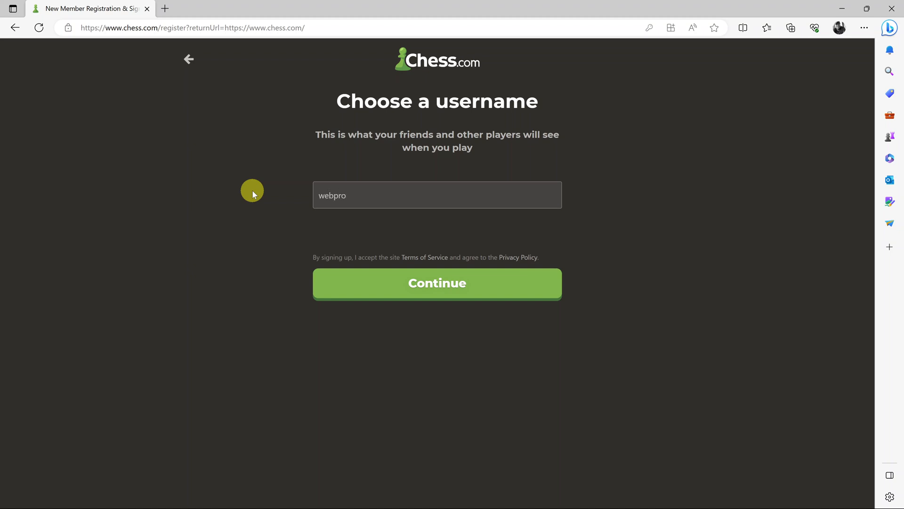
left_click(436, 283)
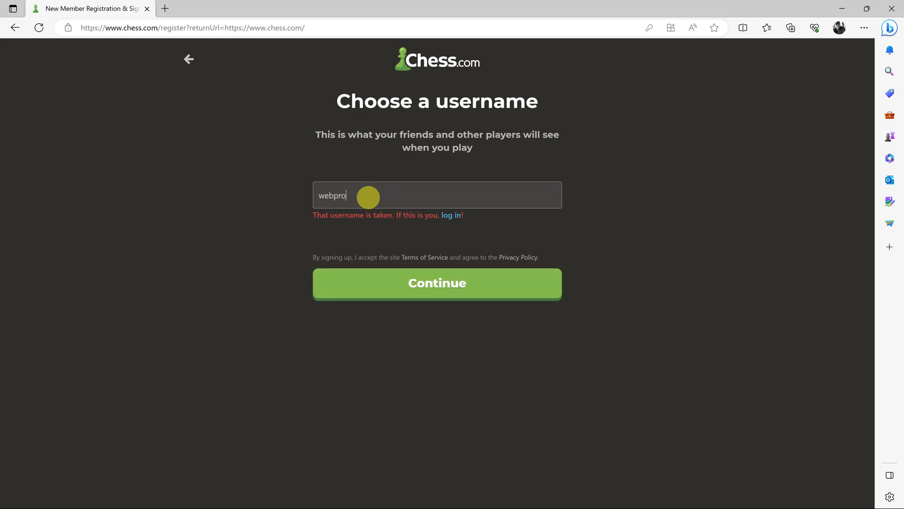
Enter an available username ending in 'lktowebpr' and complete the signup form
type("ta")
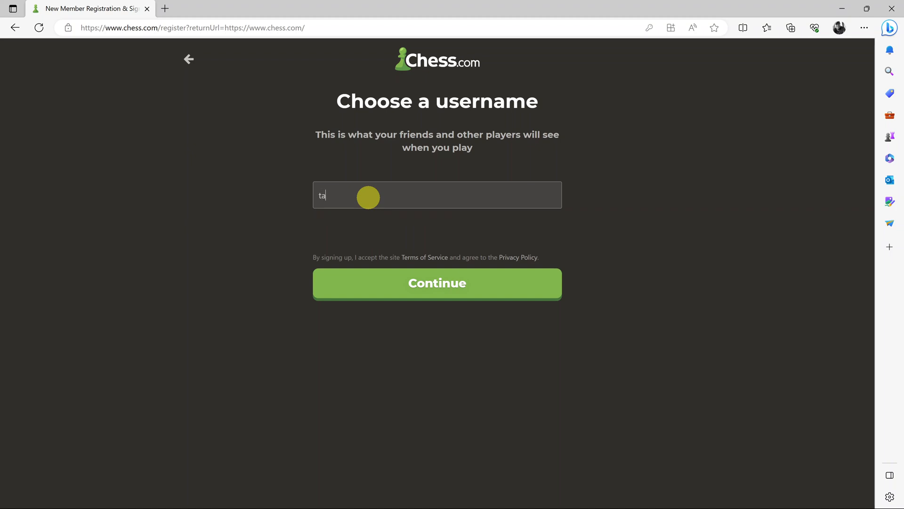
type("lktowebpro")
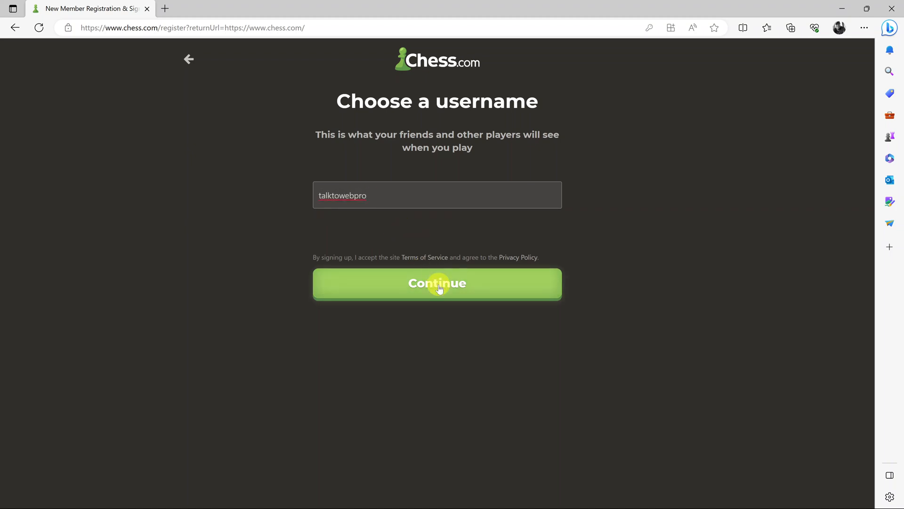
left_click(436, 283)
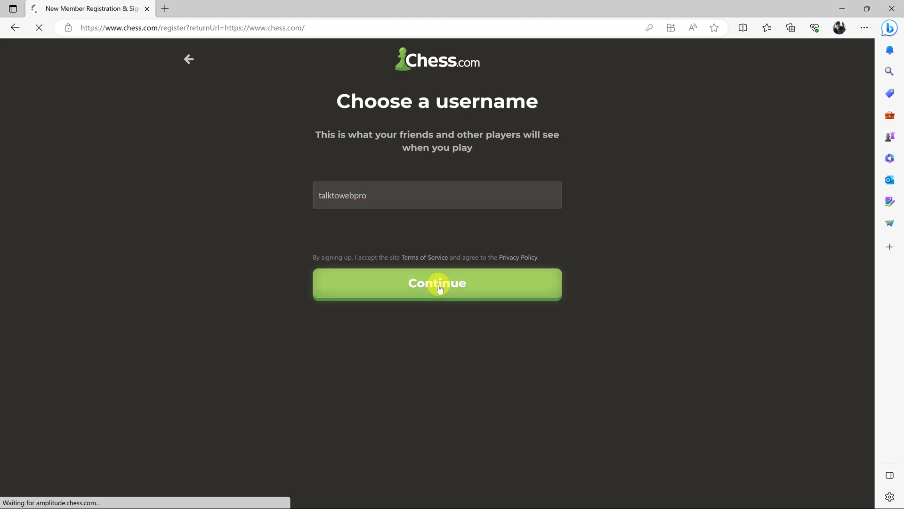
left_click(436, 284)
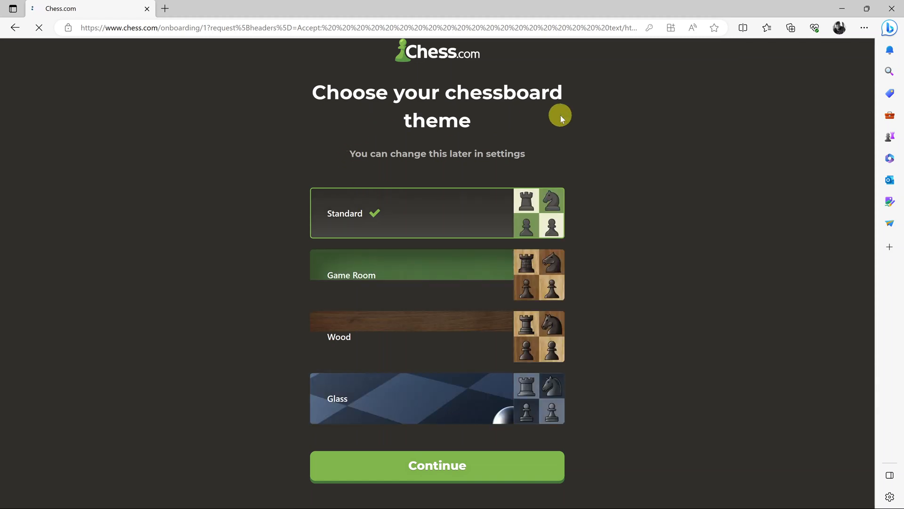
mouse_move(432, 374)
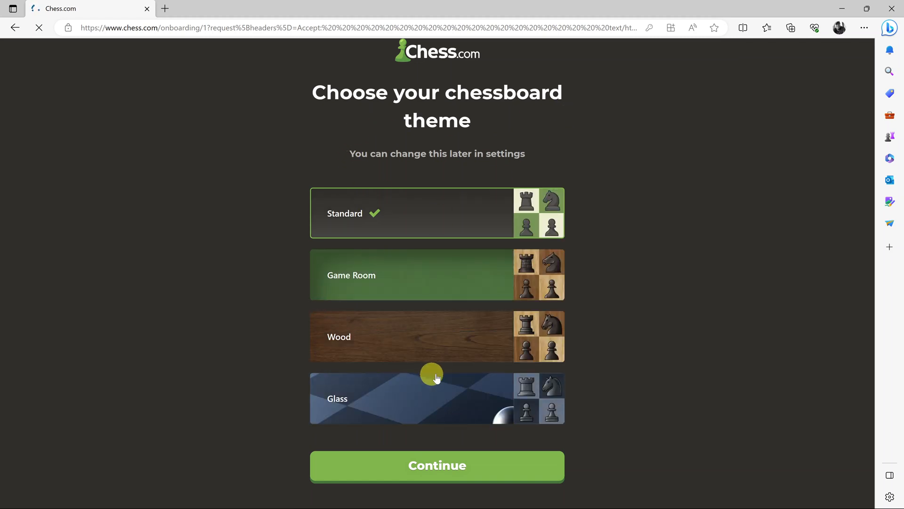
mouse_move(497, 212)
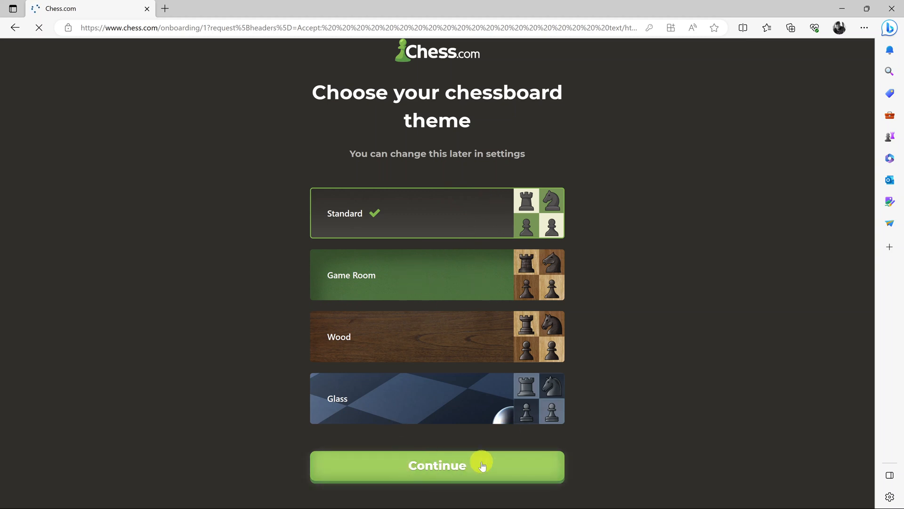
Continue with the Standard chessboard theme
left_click(436, 465)
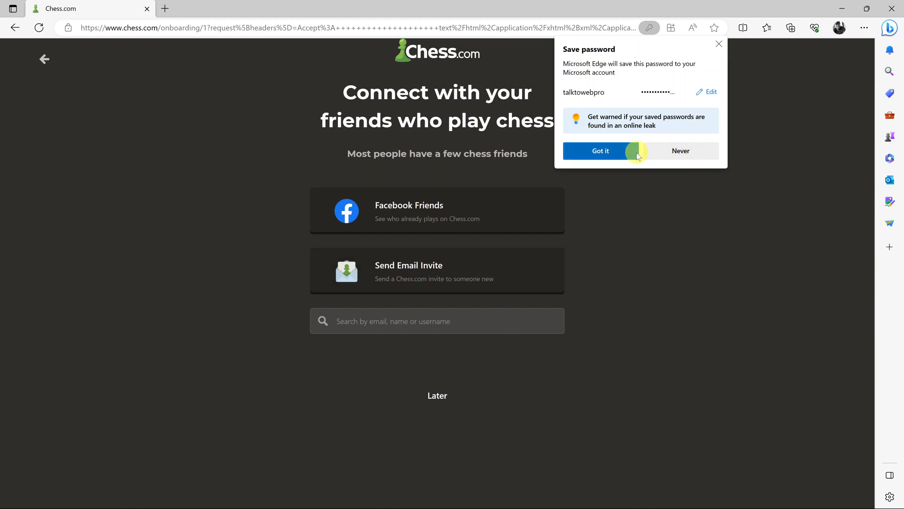
Accept Edge's Save password popup with Got it
left_click(600, 151)
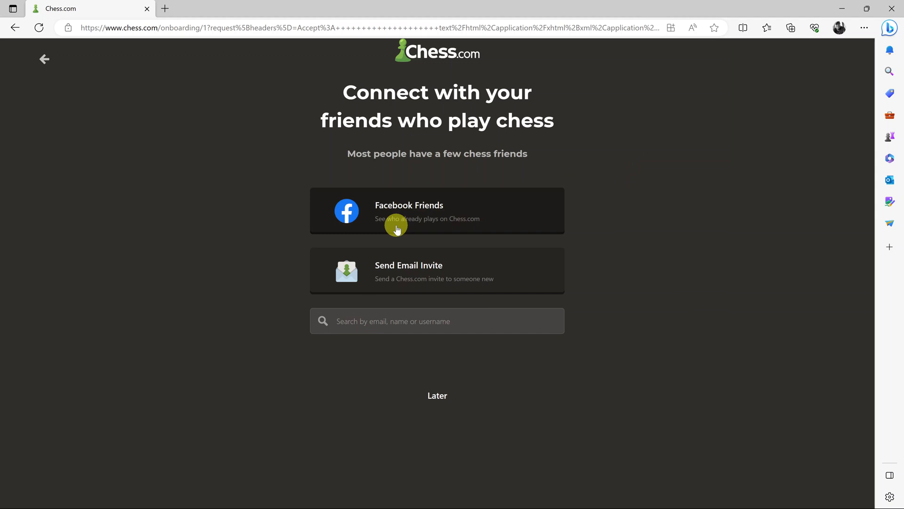
mouse_move(473, 214)
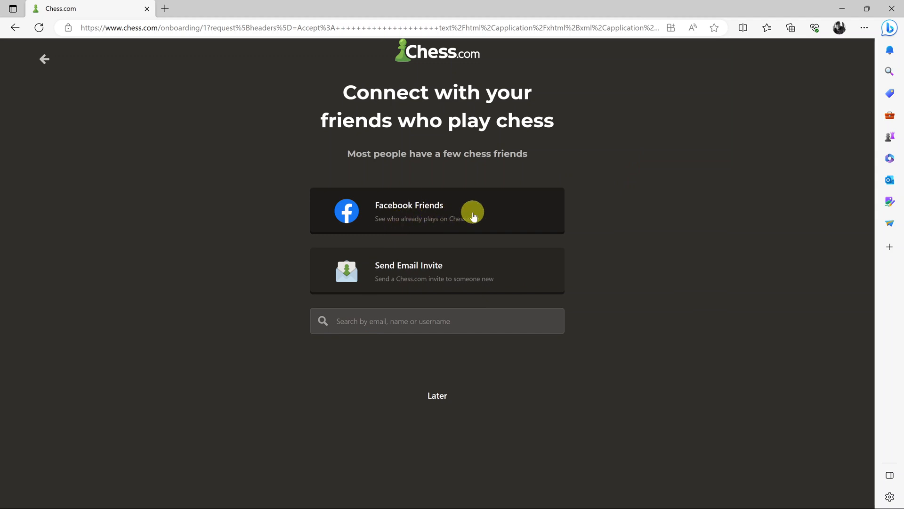
mouse_move(469, 307)
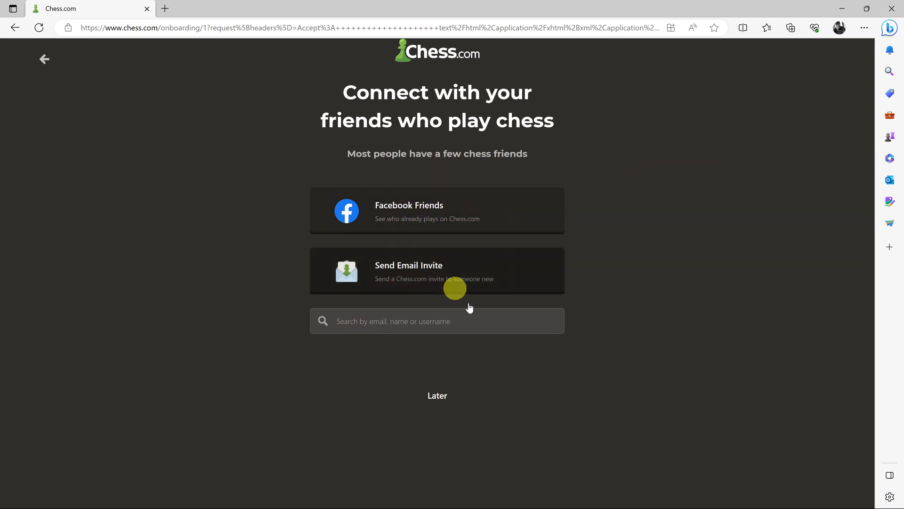
mouse_move(437, 394)
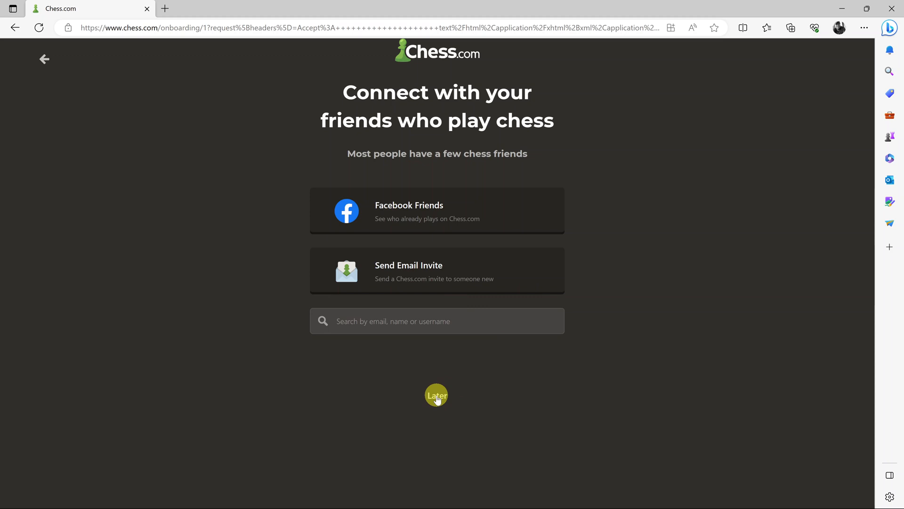
Skip connecting with friends and reveal 'No, thank you' under the free Premium week offer
left_click(437, 395)
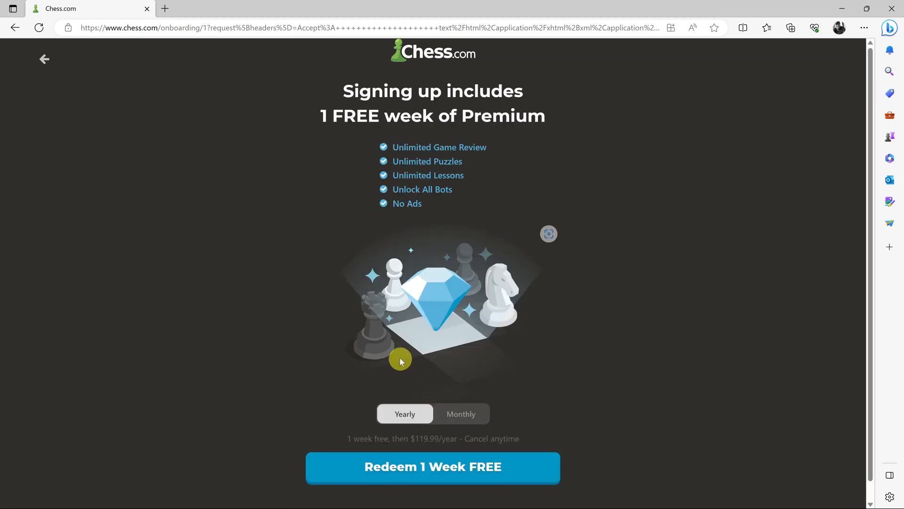
mouse_move(625, 338)
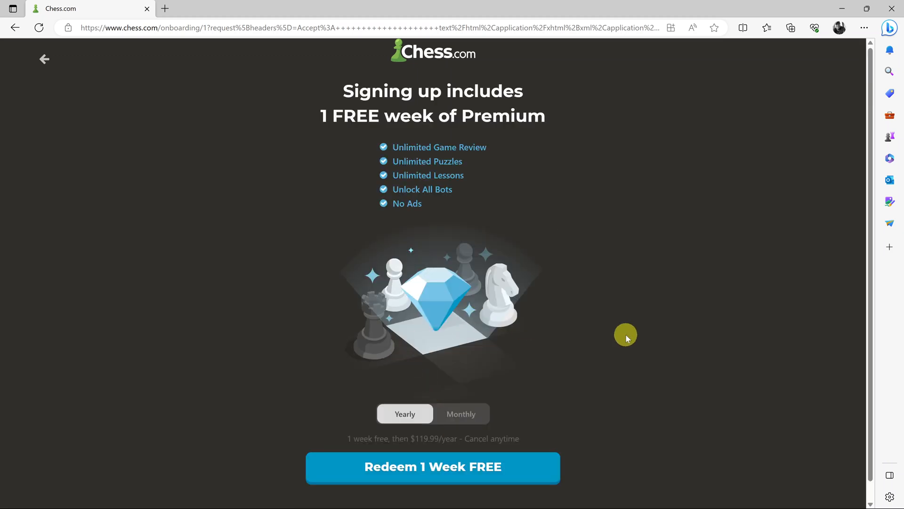
mouse_move(659, 390)
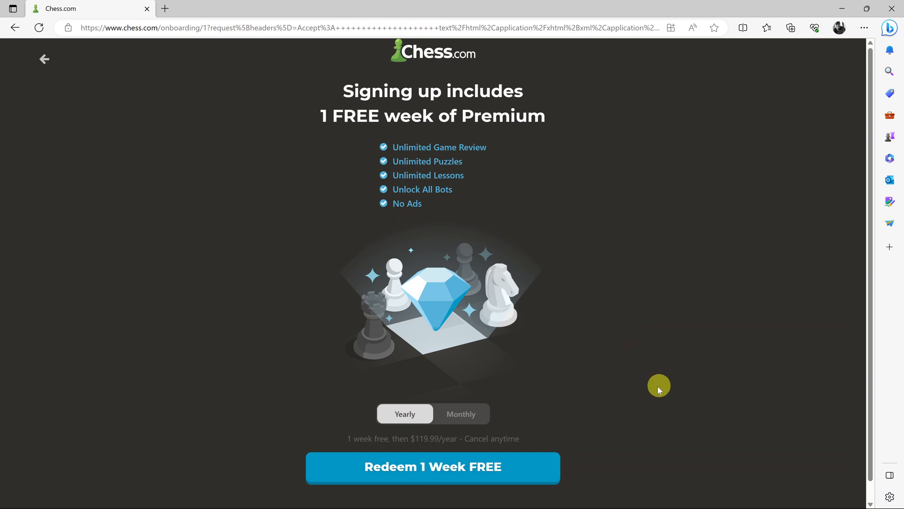
mouse_move(387, 123)
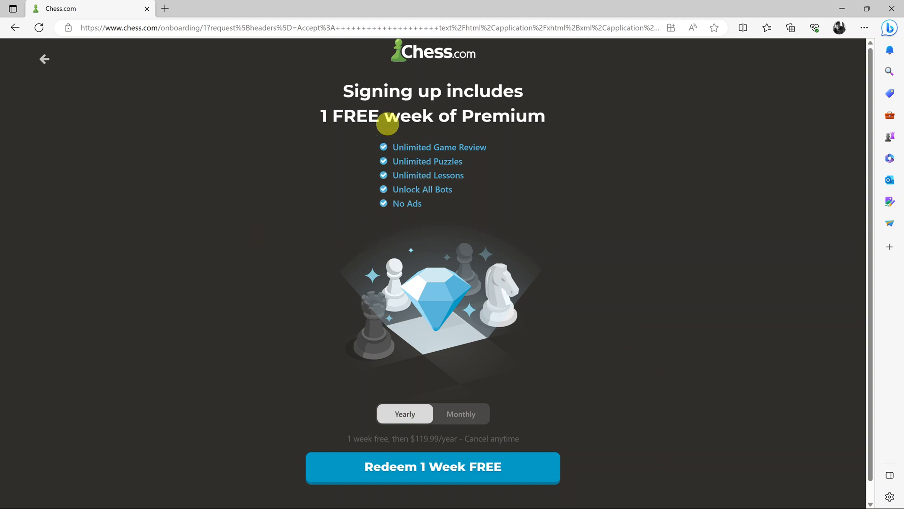
mouse_move(507, 118)
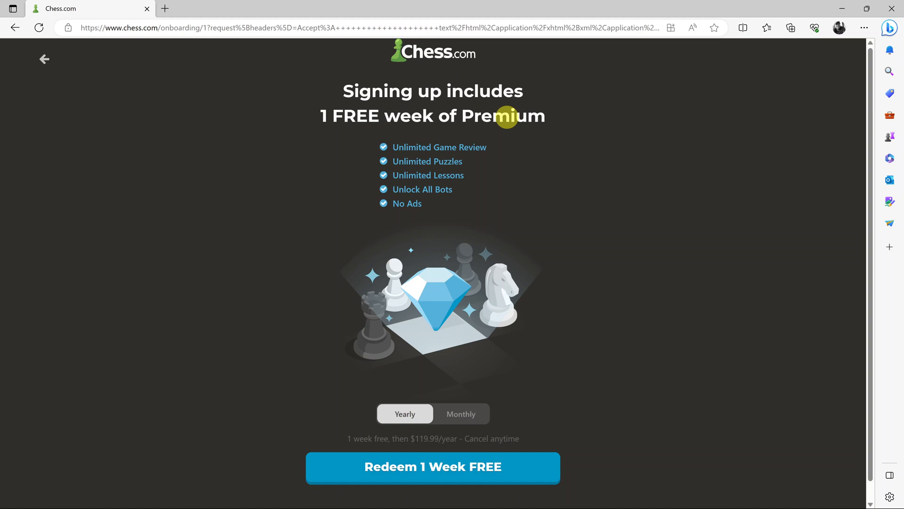
mouse_move(676, 306)
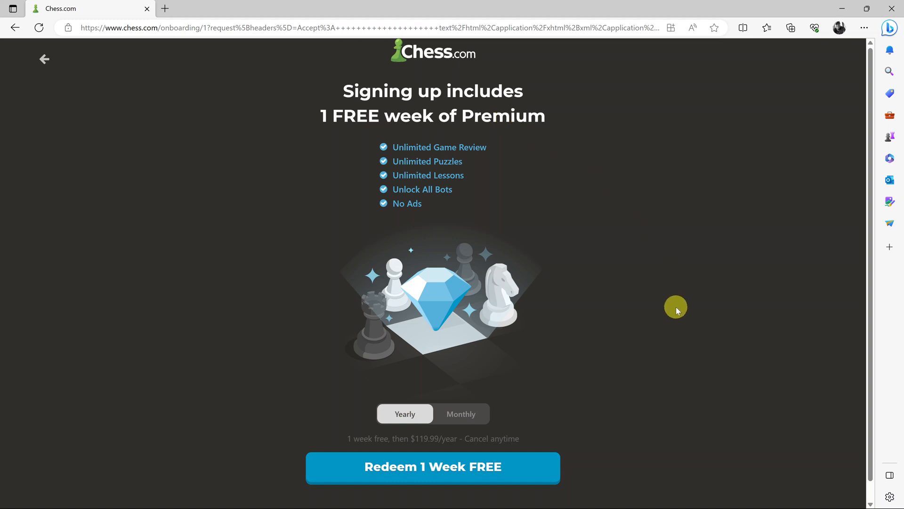
scroll("down", 3)
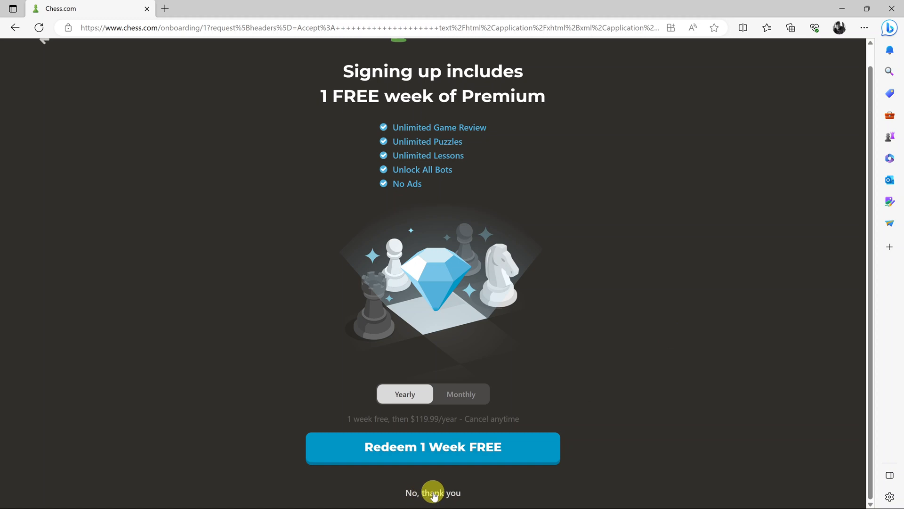
Choose 'No, thank you' for the Premium week and for move notifications
left_click(433, 493)
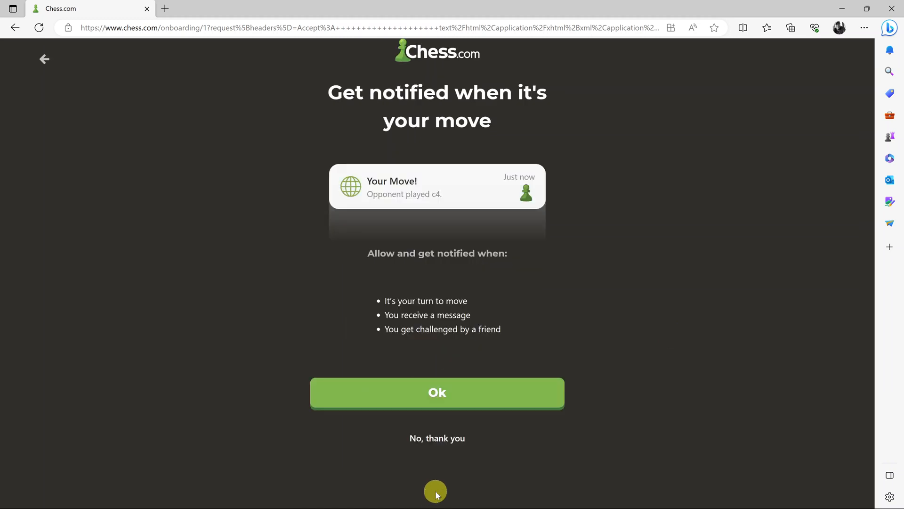
mouse_move(618, 380)
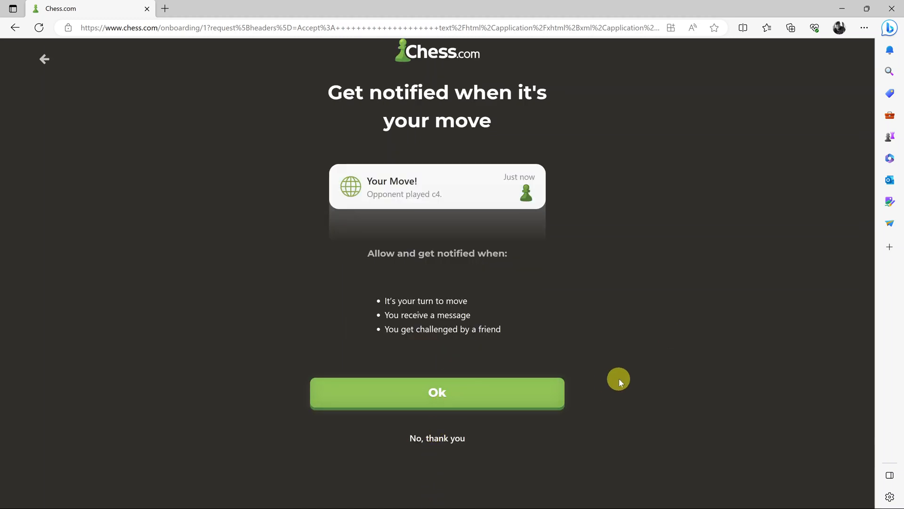
mouse_move(608, 348)
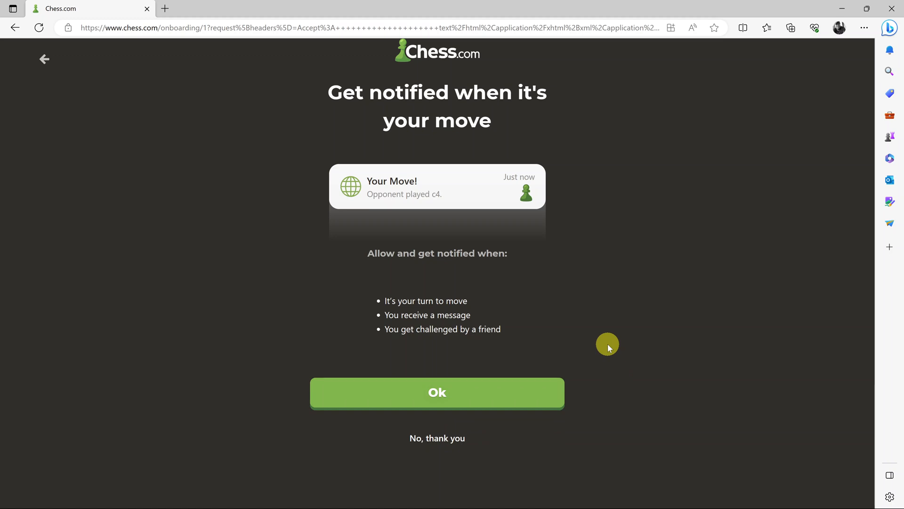
mouse_move(574, 317)
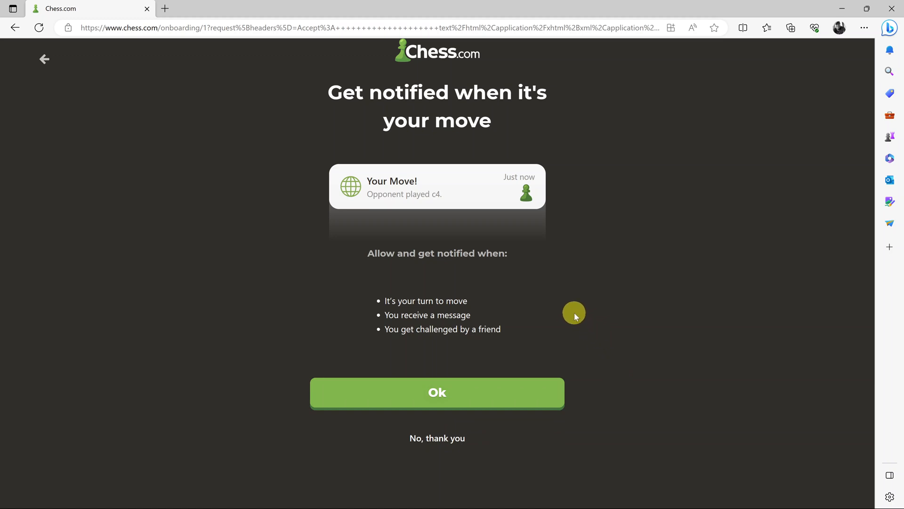
mouse_move(437, 397)
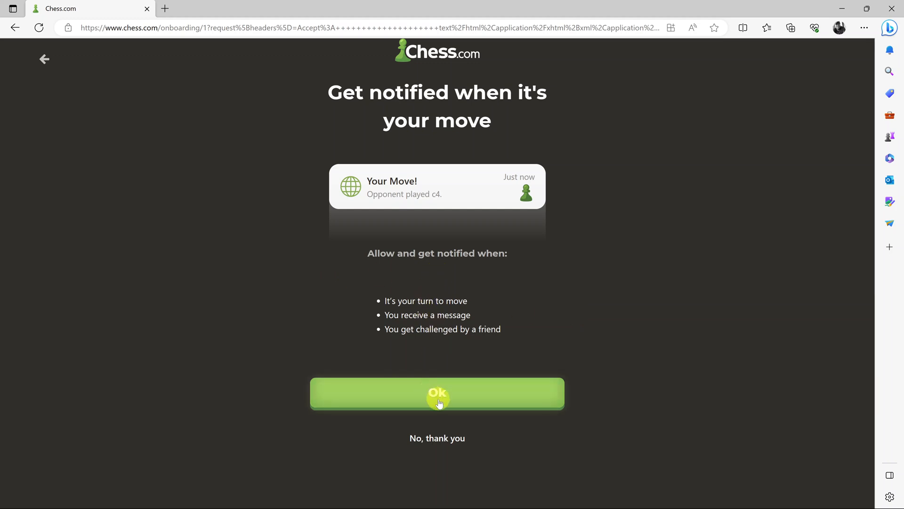
mouse_move(428, 424)
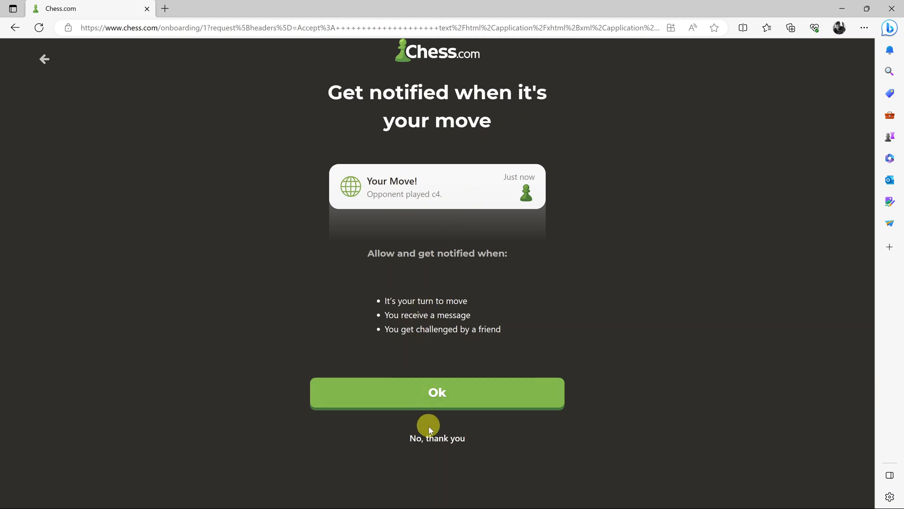
mouse_move(436, 433)
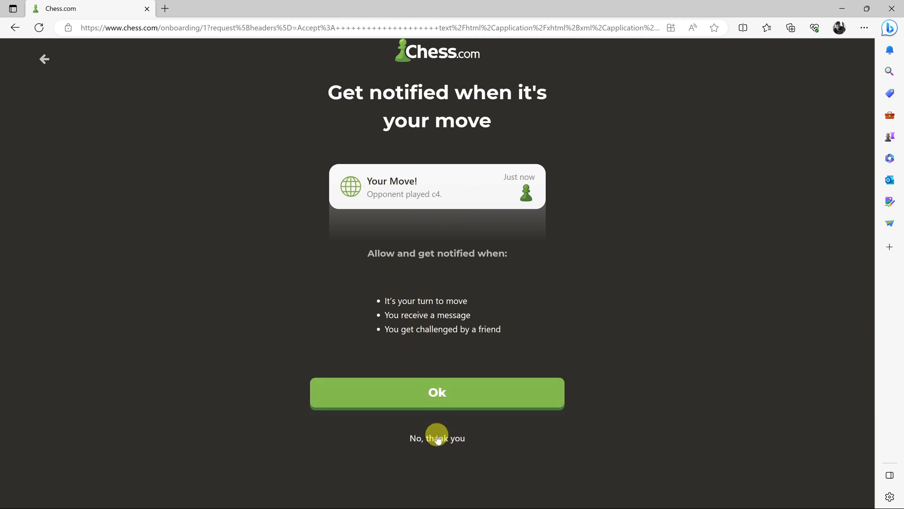
left_click(436, 438)
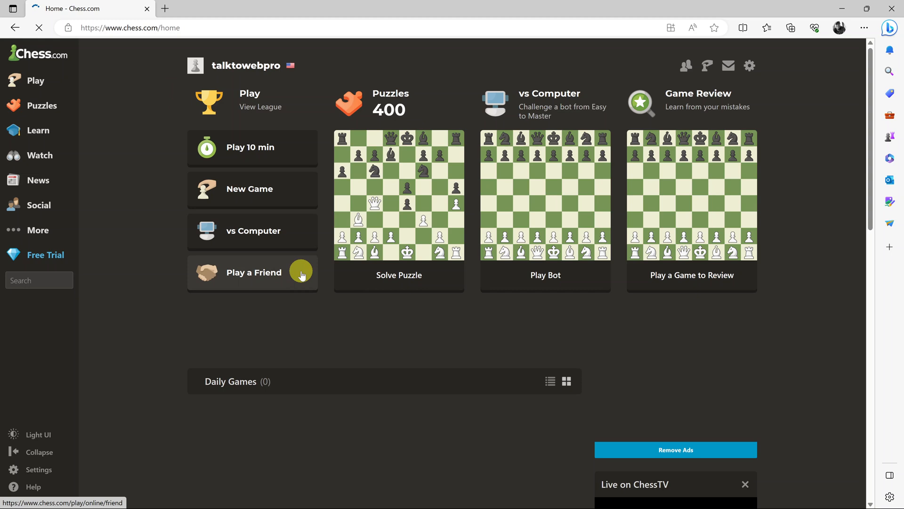
Look over the home dashboard from the sidebar
left_click(39, 469)
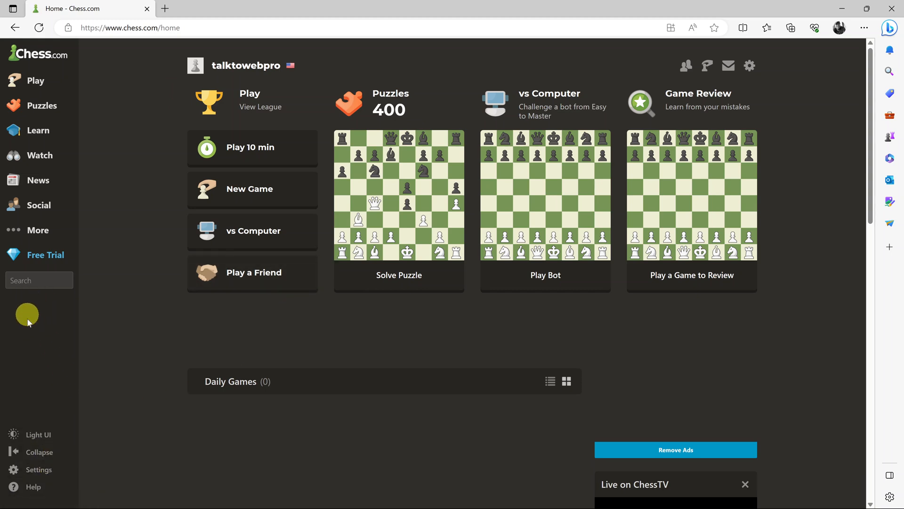
mouse_move(136, 337)
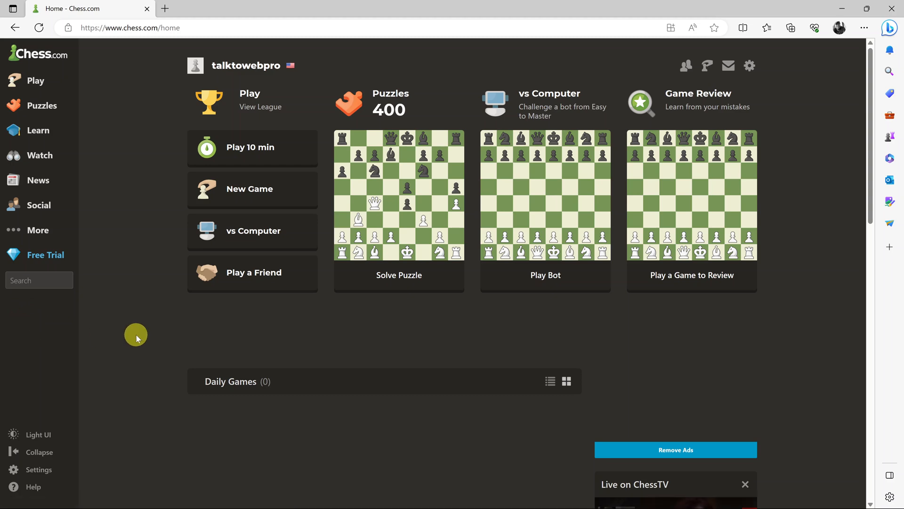
scroll("down", 3)
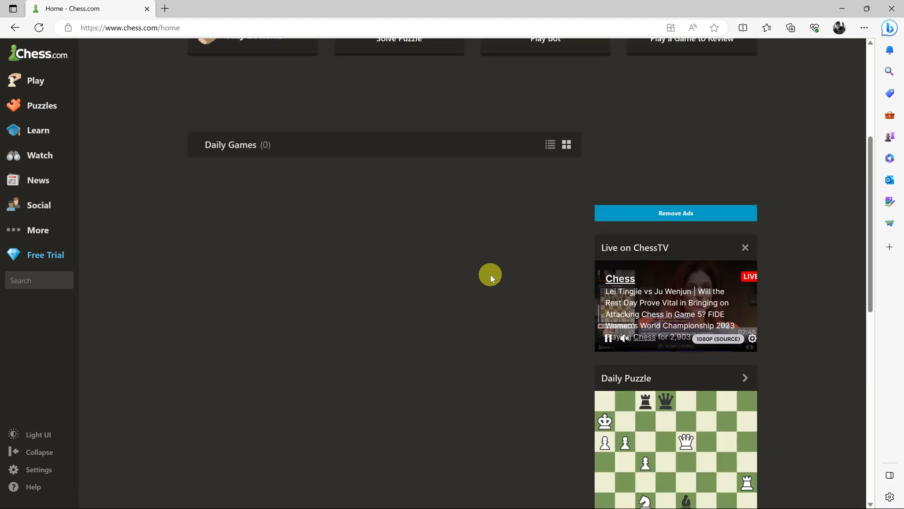
scroll("up", 3)
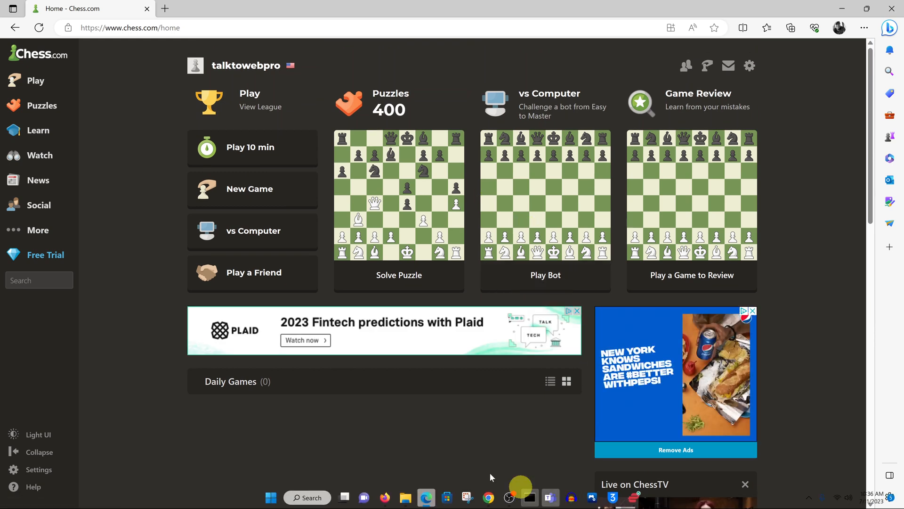
mouse_move(146, 199)
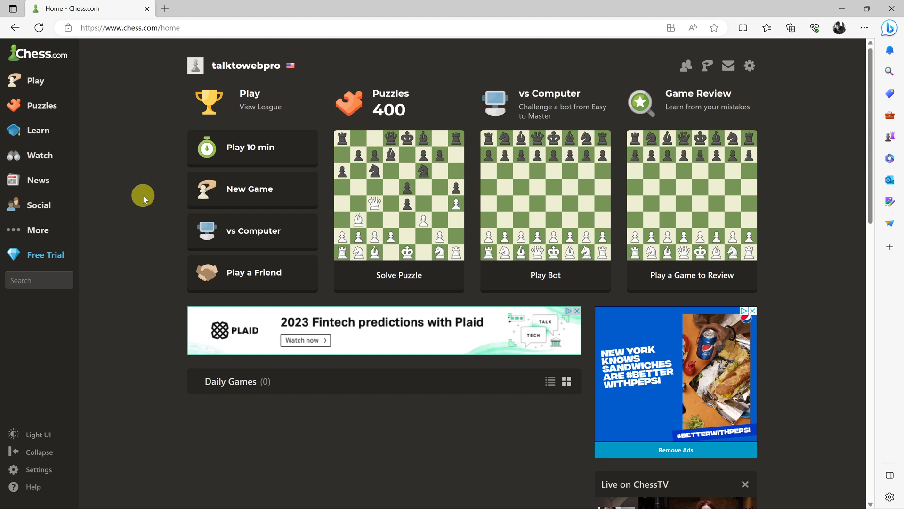
Open Profile from the Chess.com logo flyout to reach the member page
left_click(37, 52)
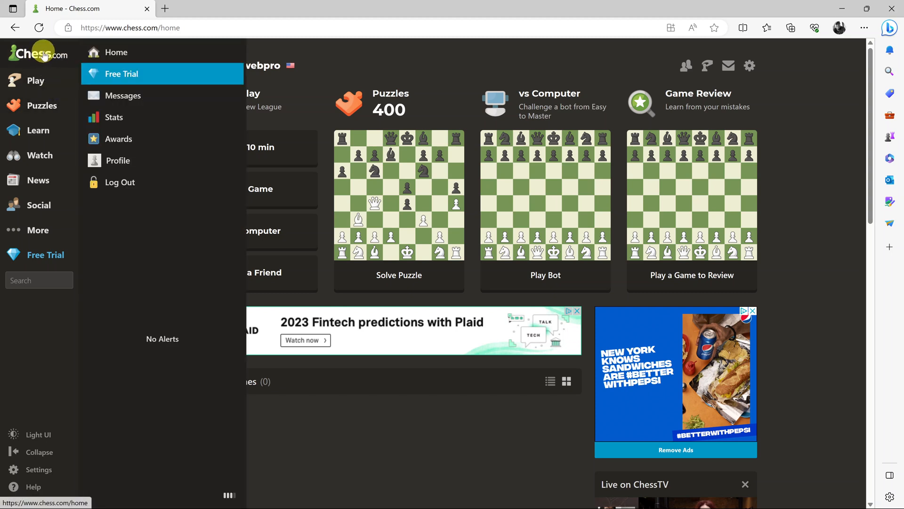
mouse_move(119, 160)
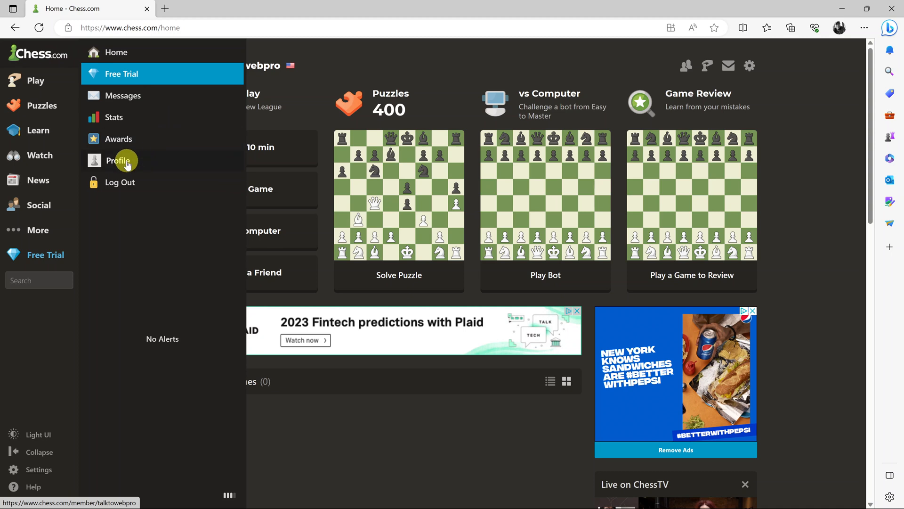
left_click(118, 160)
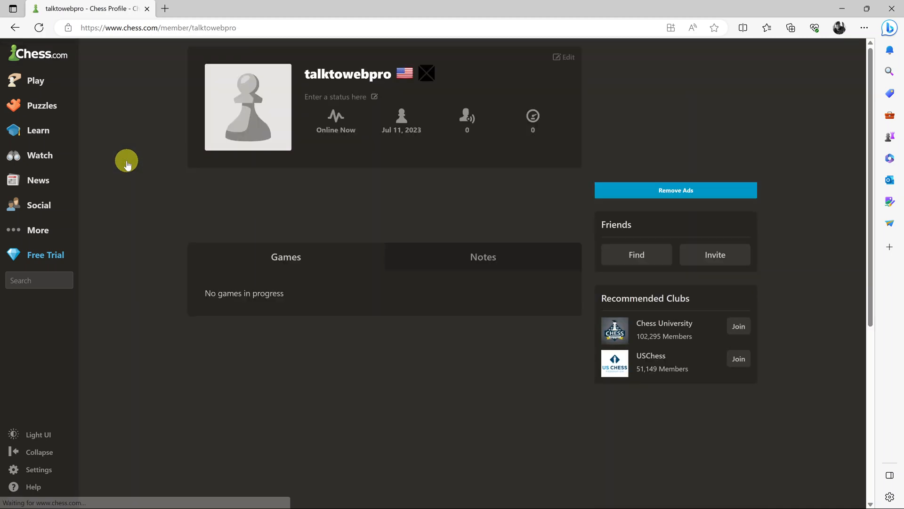
Scroll over the empty profile page and return Home via the Chess.com logo
scroll("down", 3)
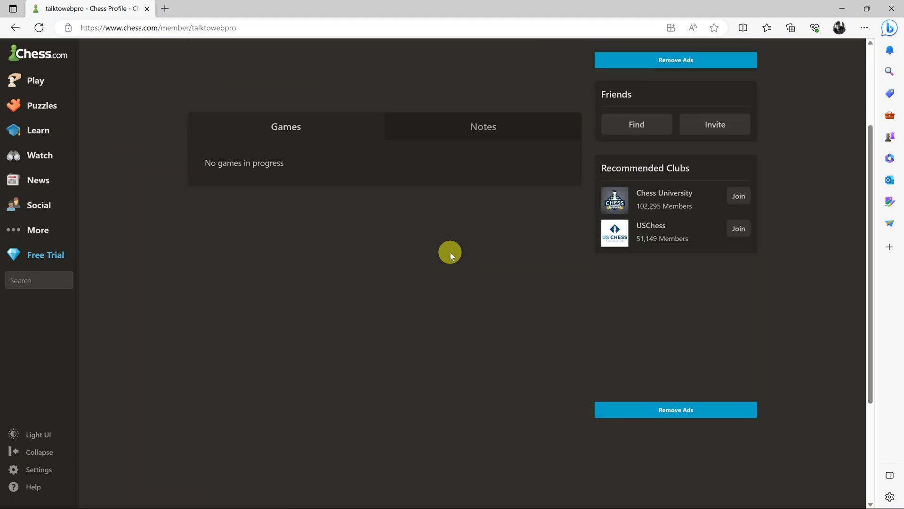
scroll("up", 3)
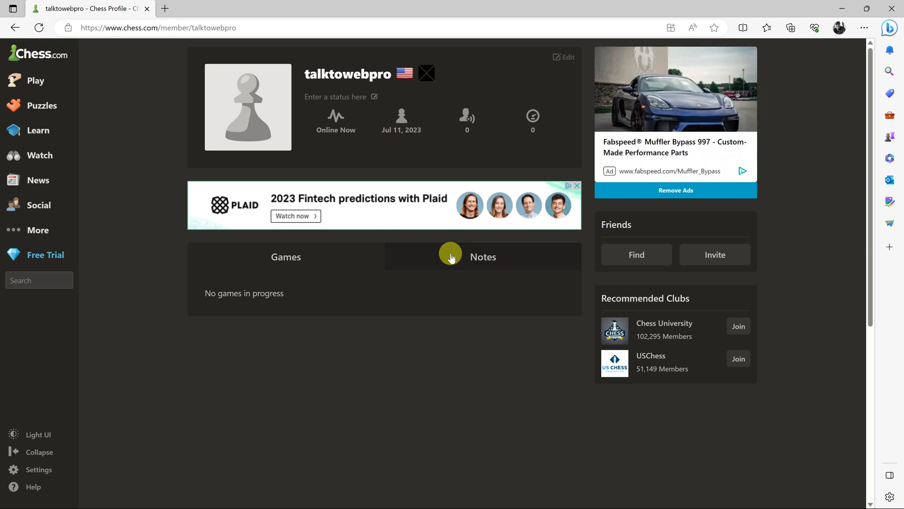
mouse_move(371, 147)
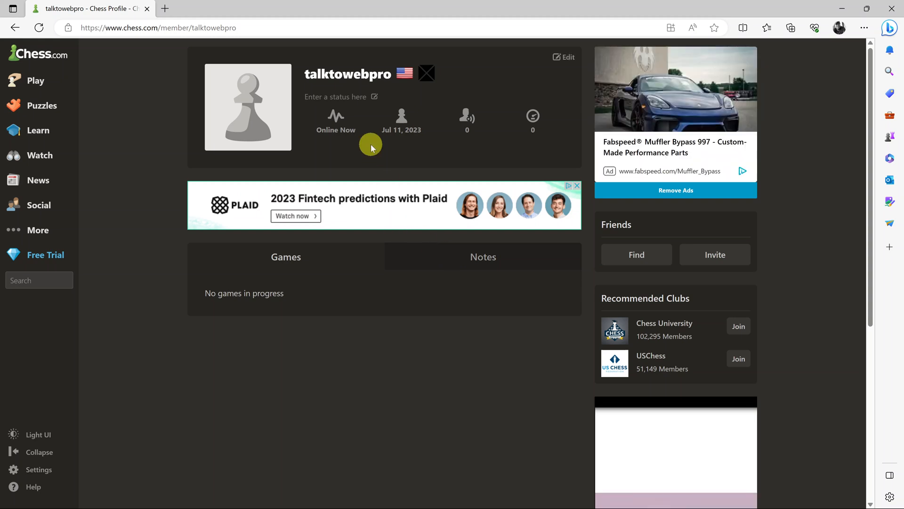
mouse_move(299, 395)
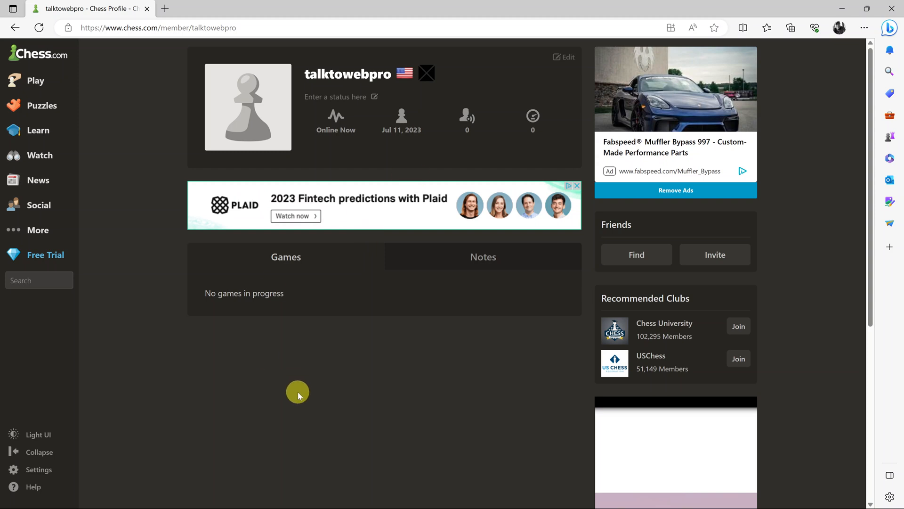
mouse_move(523, 373)
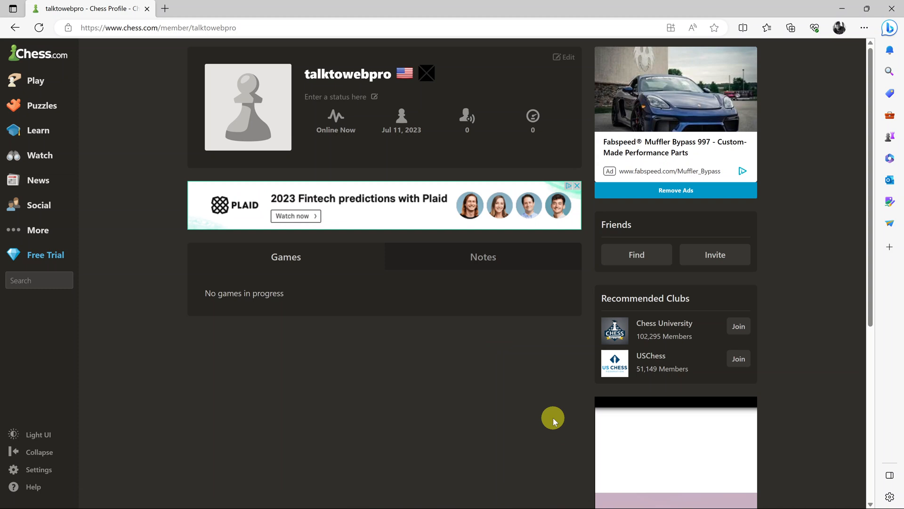
mouse_move(42, 105)
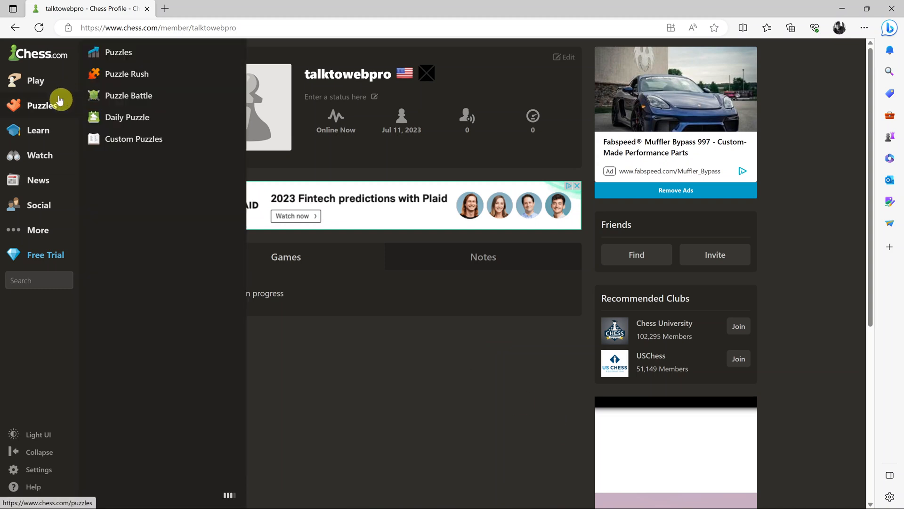
left_click(37, 54)
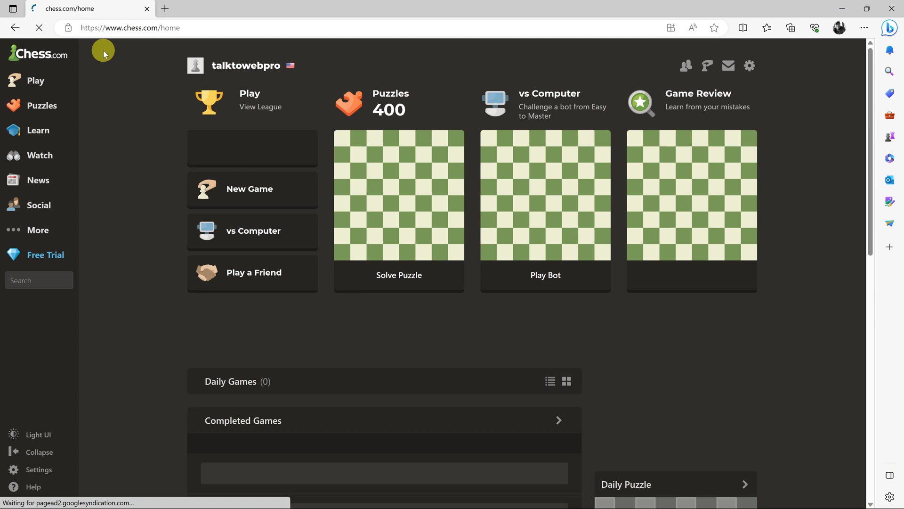